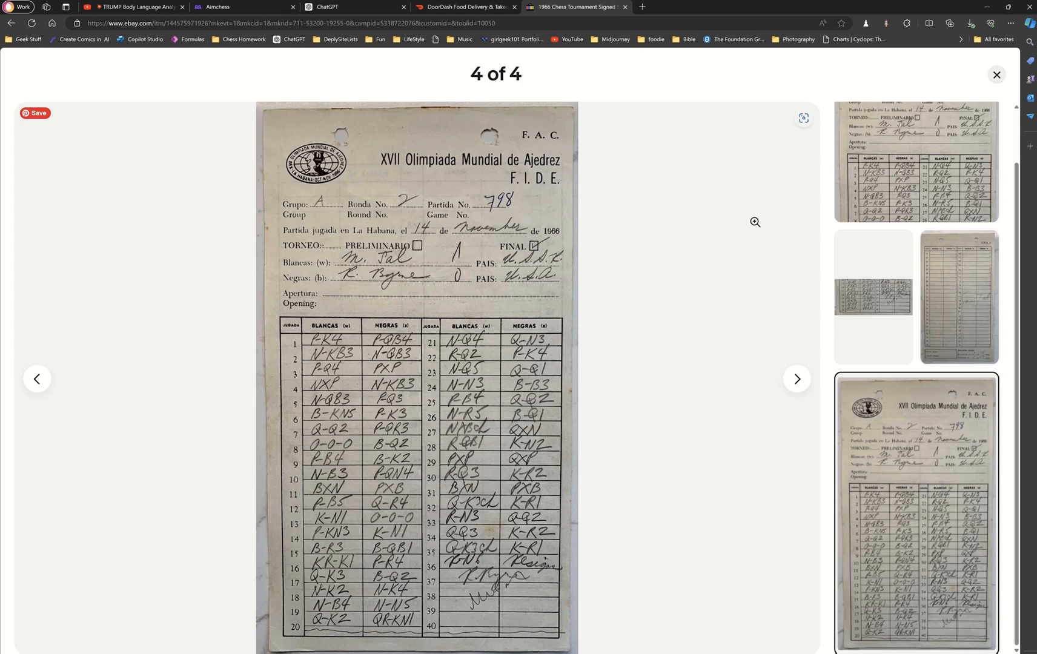
mouse_move(475, 347)
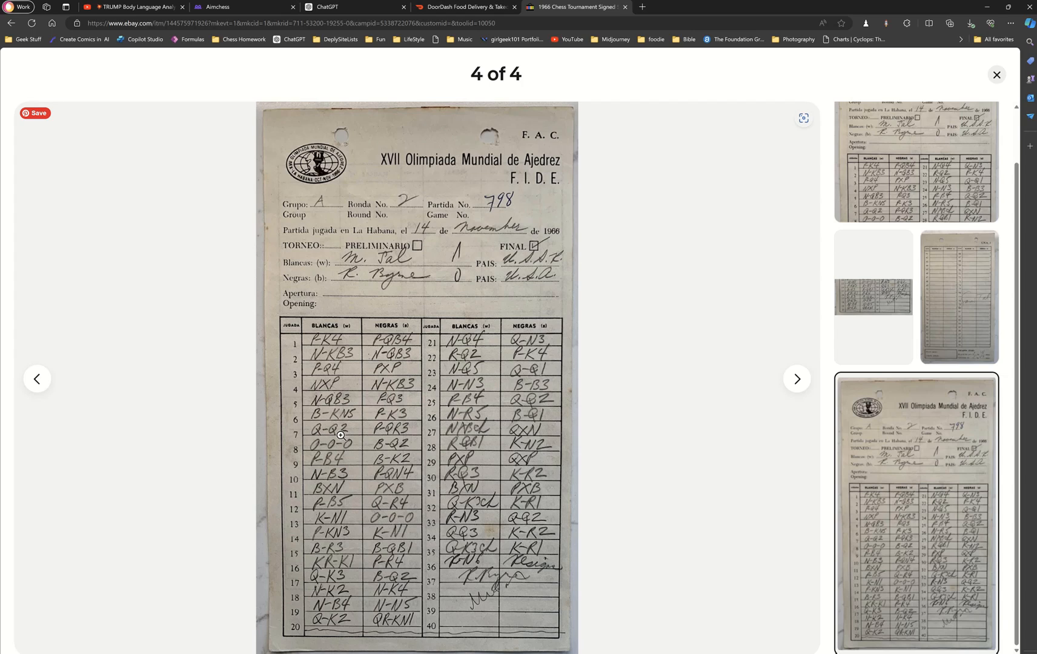
mouse_move(310, 374)
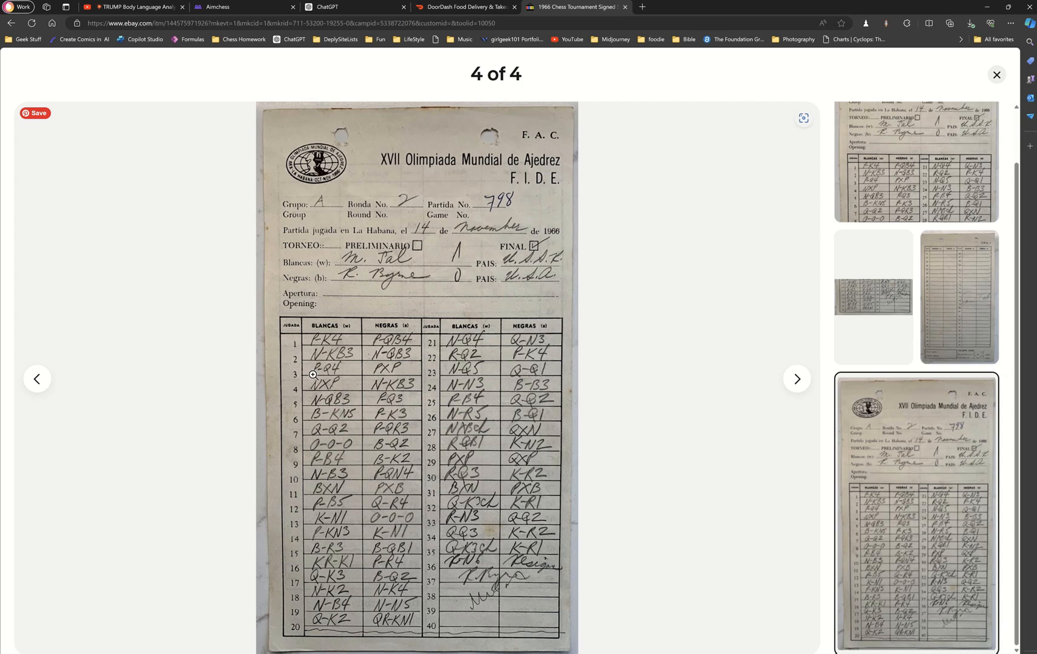
mouse_move(324, 375)
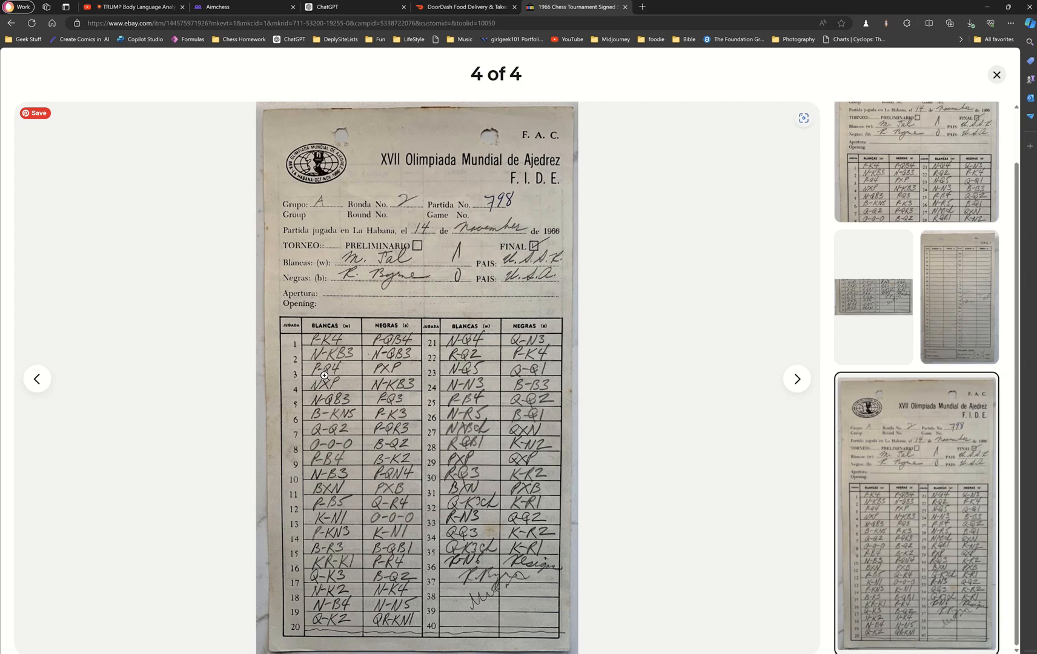
mouse_move(393, 372)
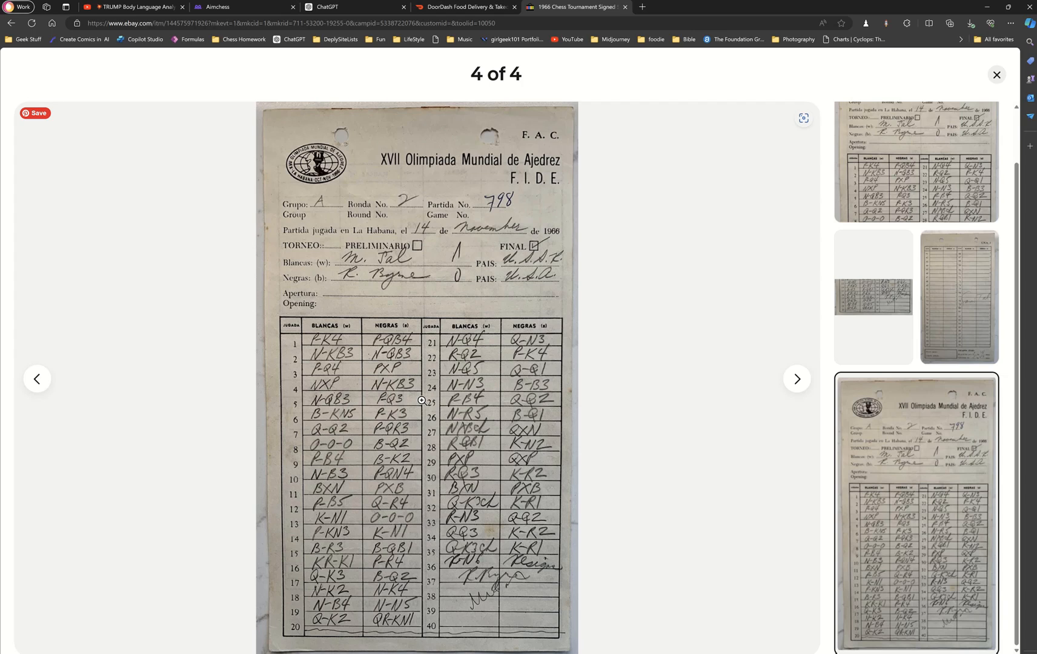
mouse_move(459, 320)
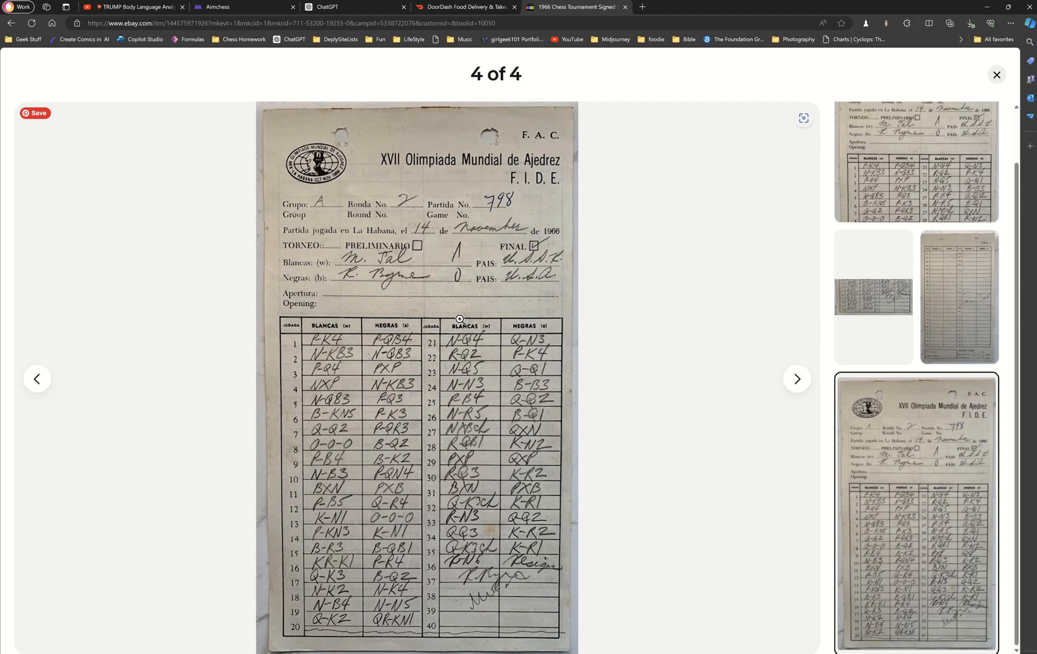
mouse_move(429, 296)
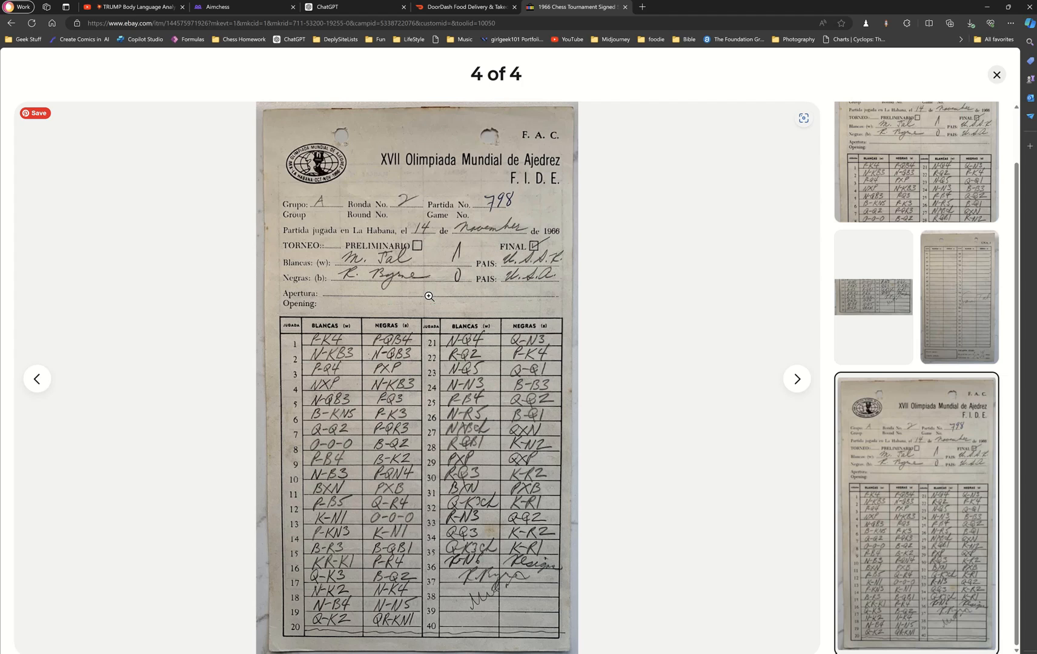
Step: Switch from the eBay scoresheet listing to the ChatGPT chat
click(353, 7)
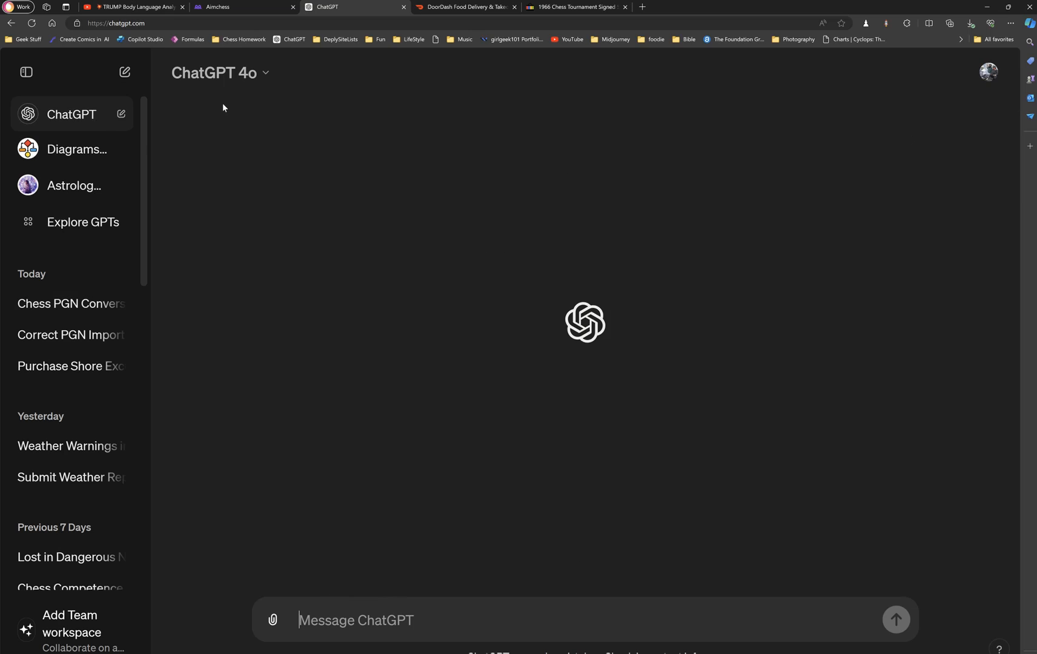
mouse_move(365, 604)
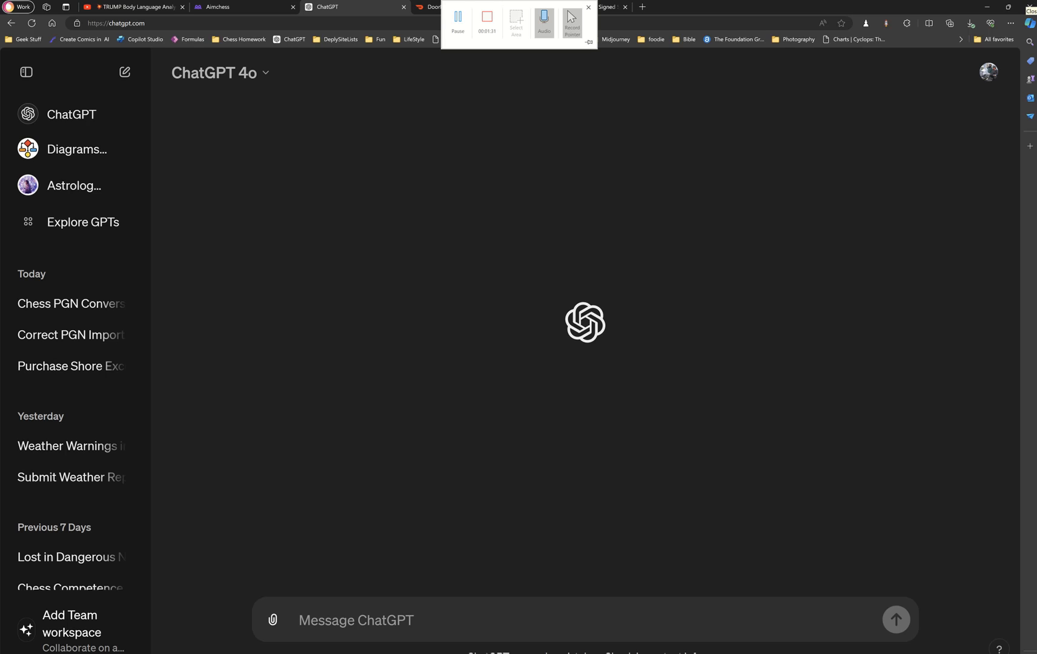
Step: Write a prompt asking to convert a Mikhail Tal annotated match photo into a modern PGN importable into Lichess.org
text(I am going to give you a picture)
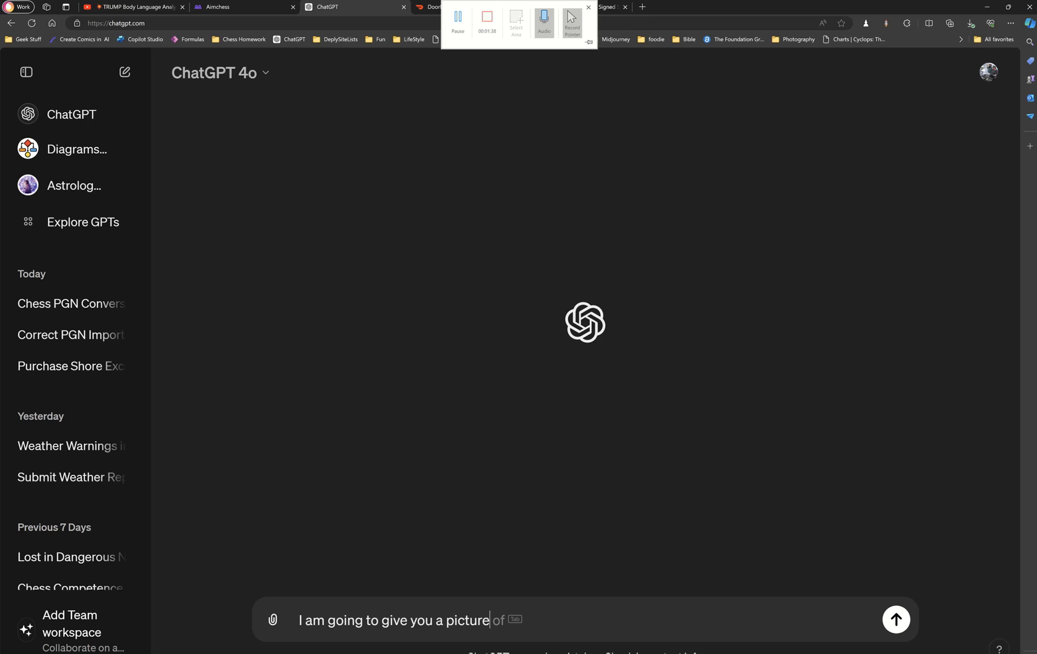
text(a annotated c)
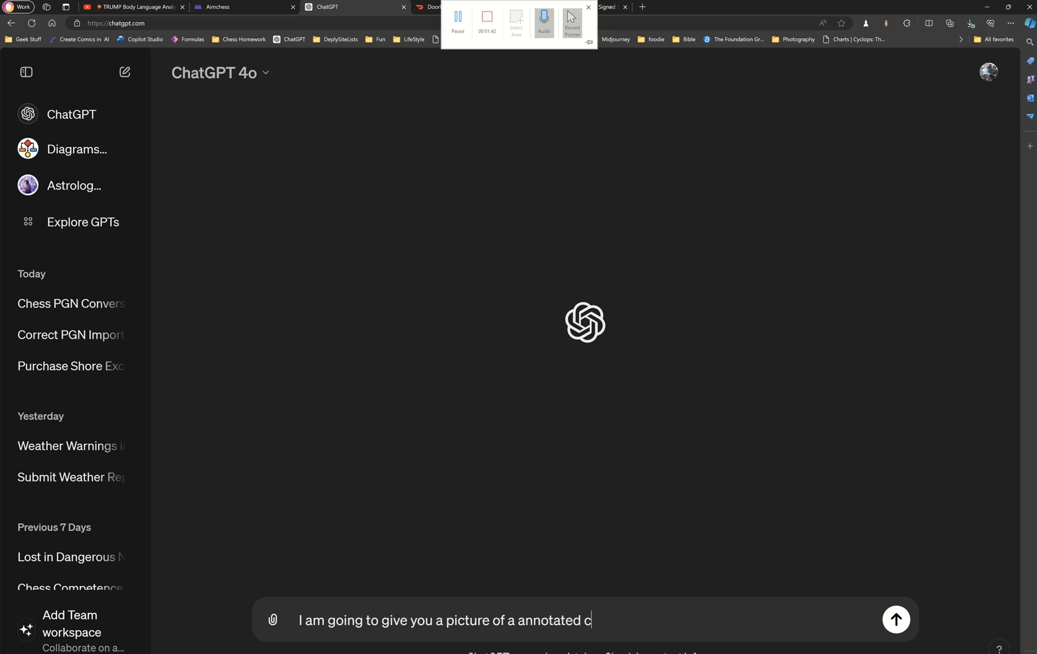
text(hess match)
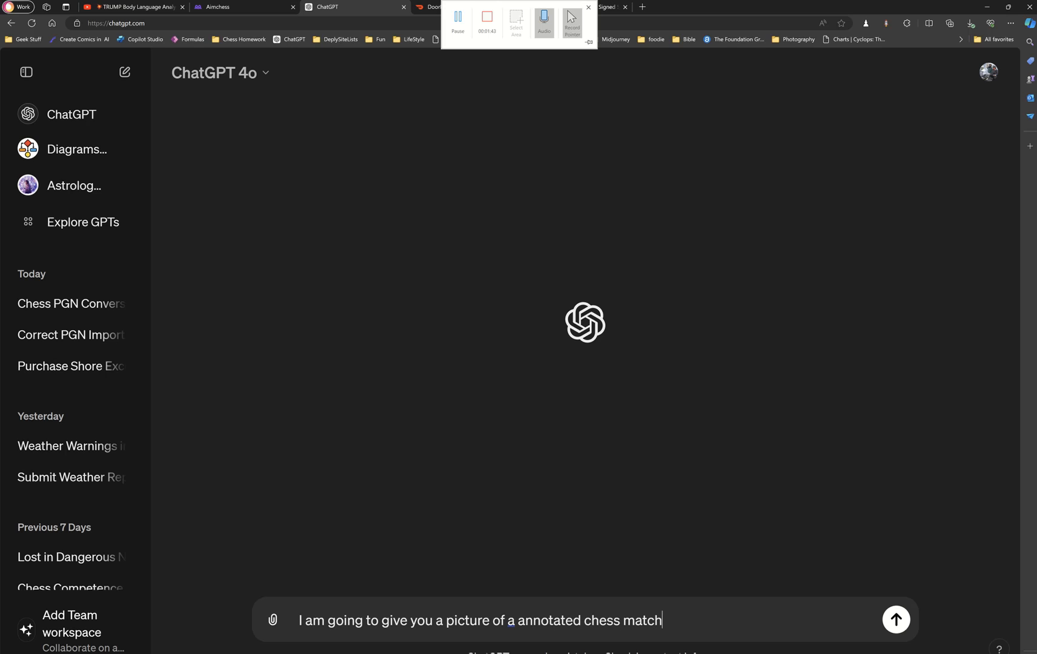
text(by Mikkail Ta)
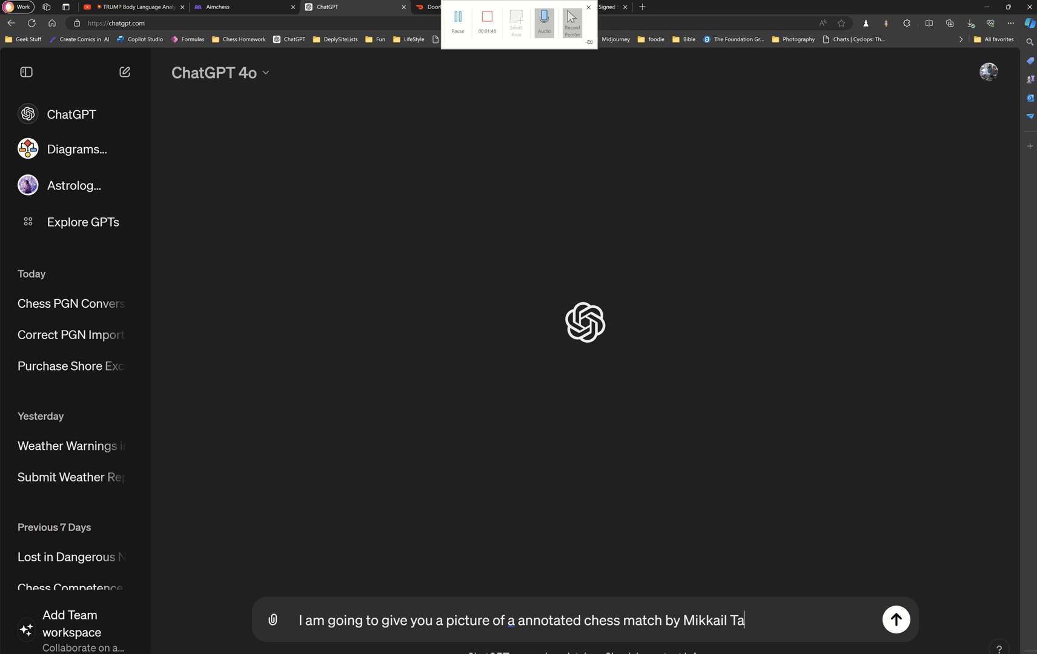
text(l)
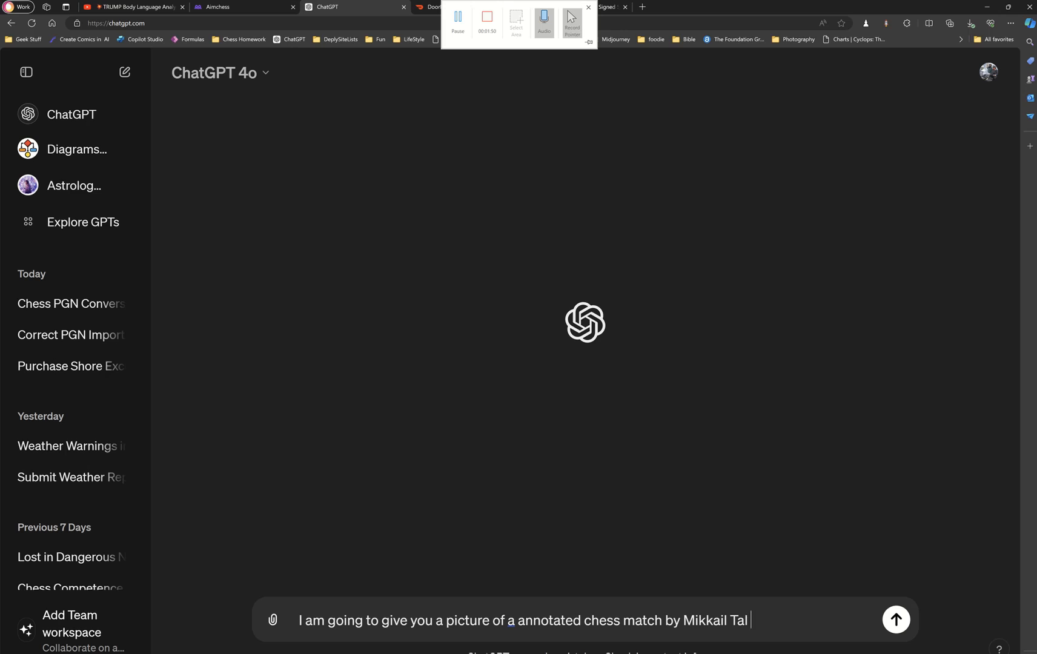
text(. Please confv)
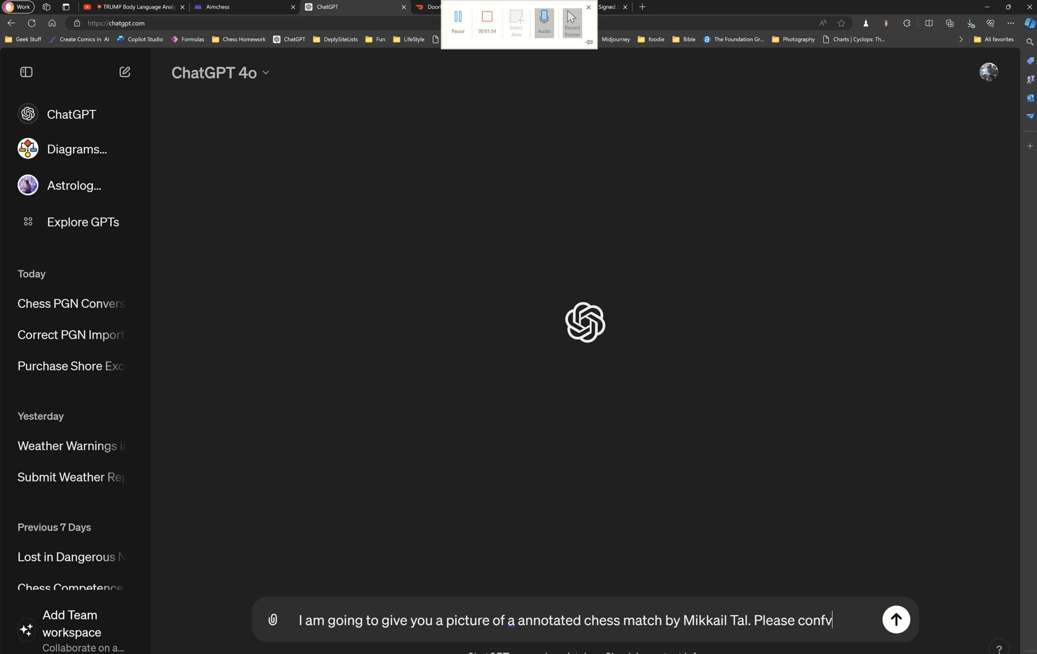
text(convert this notati)
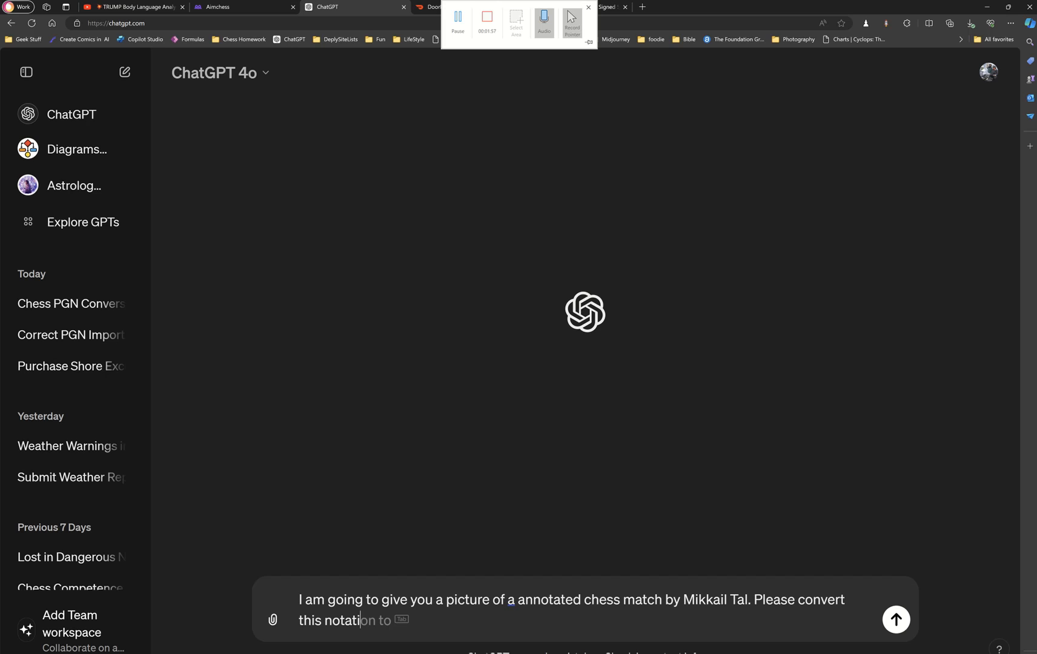
text(nto a)
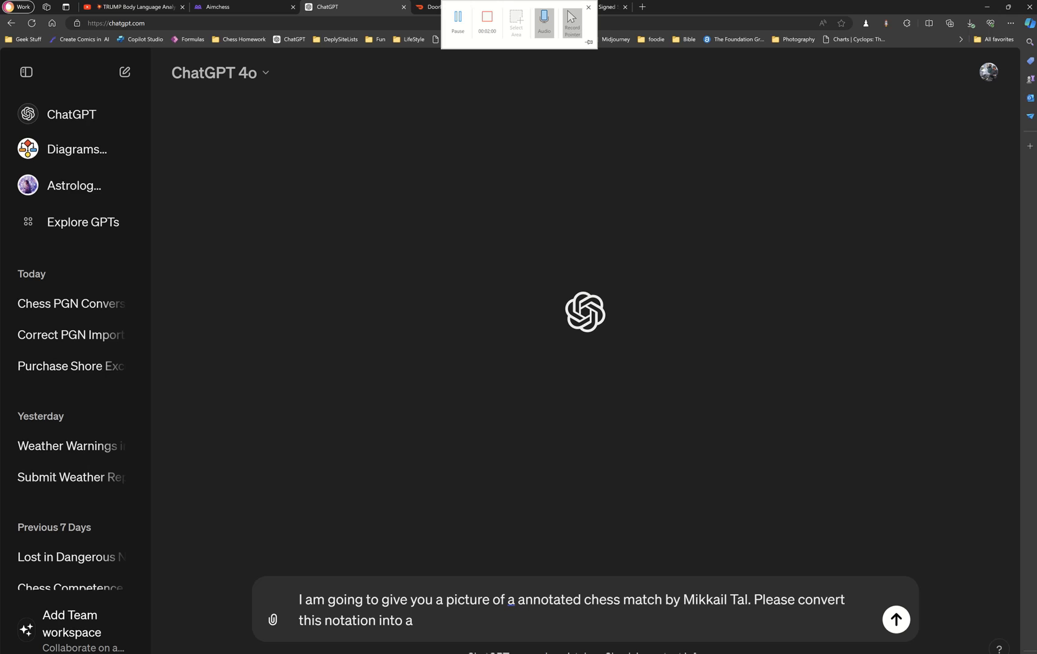
text(modern P)
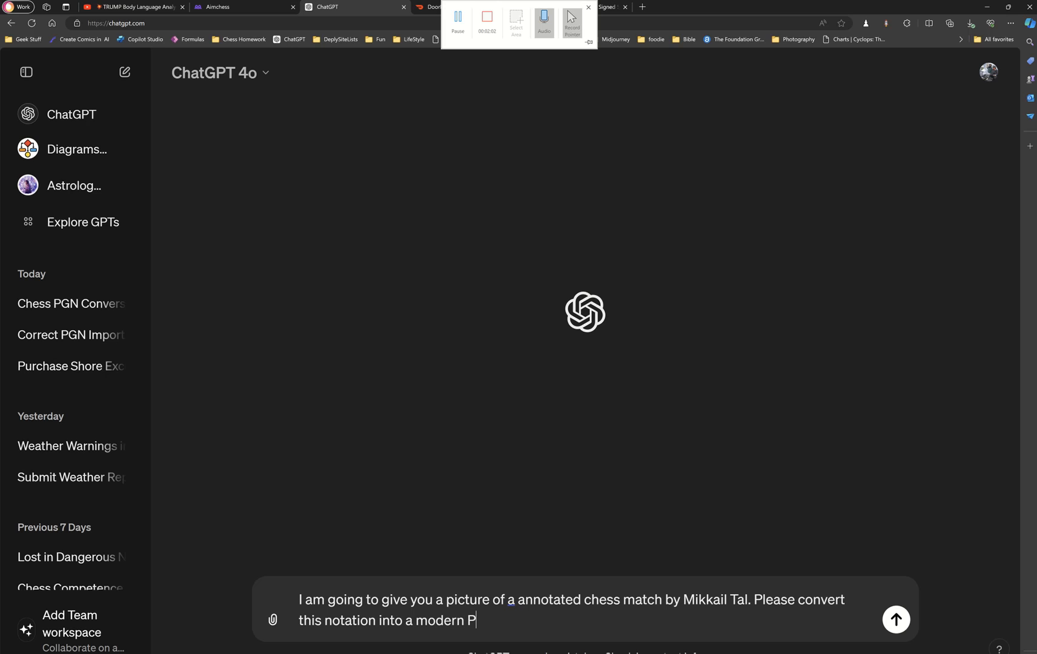
text(GN file that)
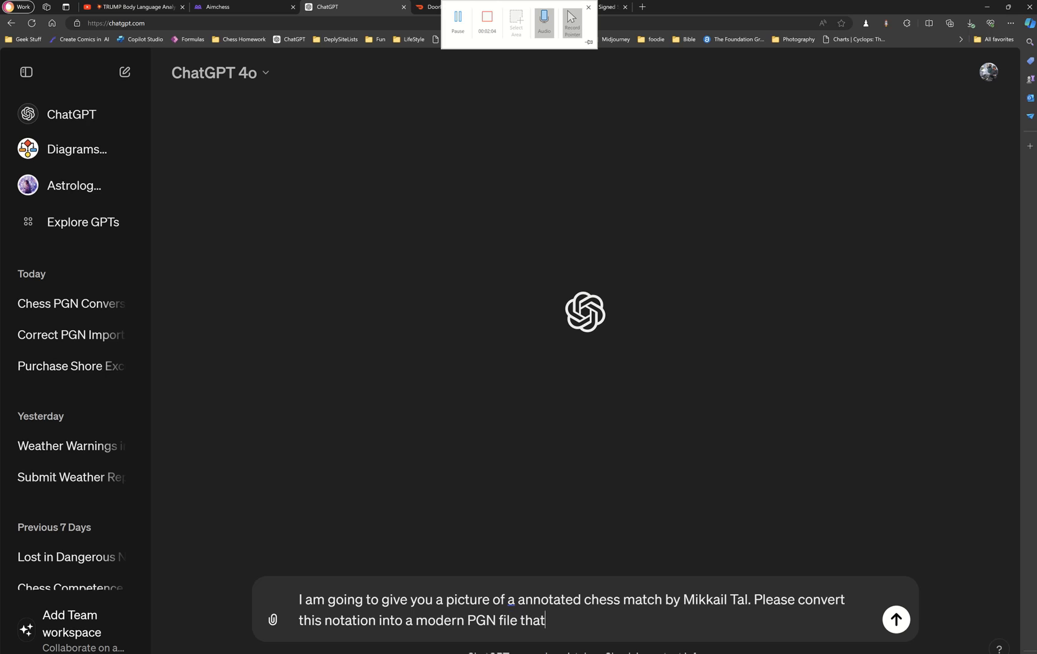
text(I can import)
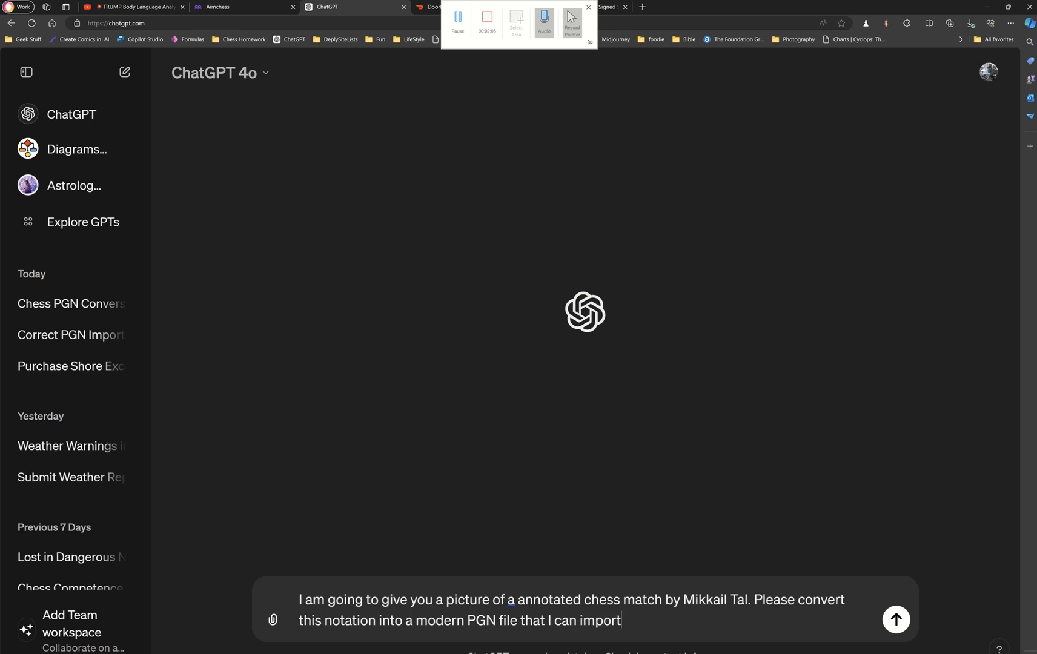
text(into)
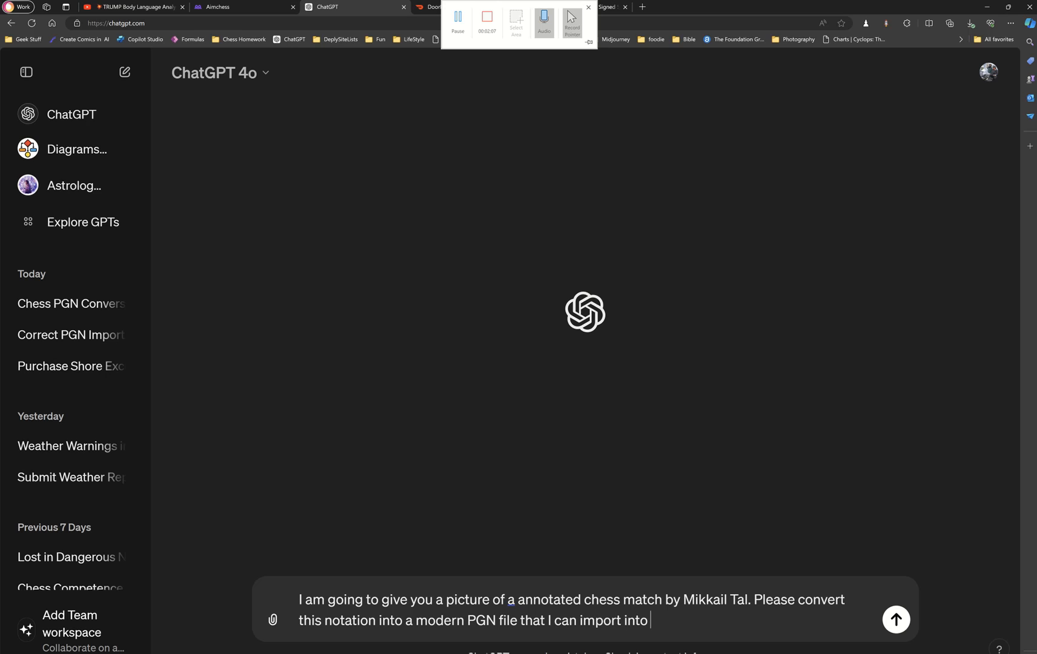
text(Lichess)
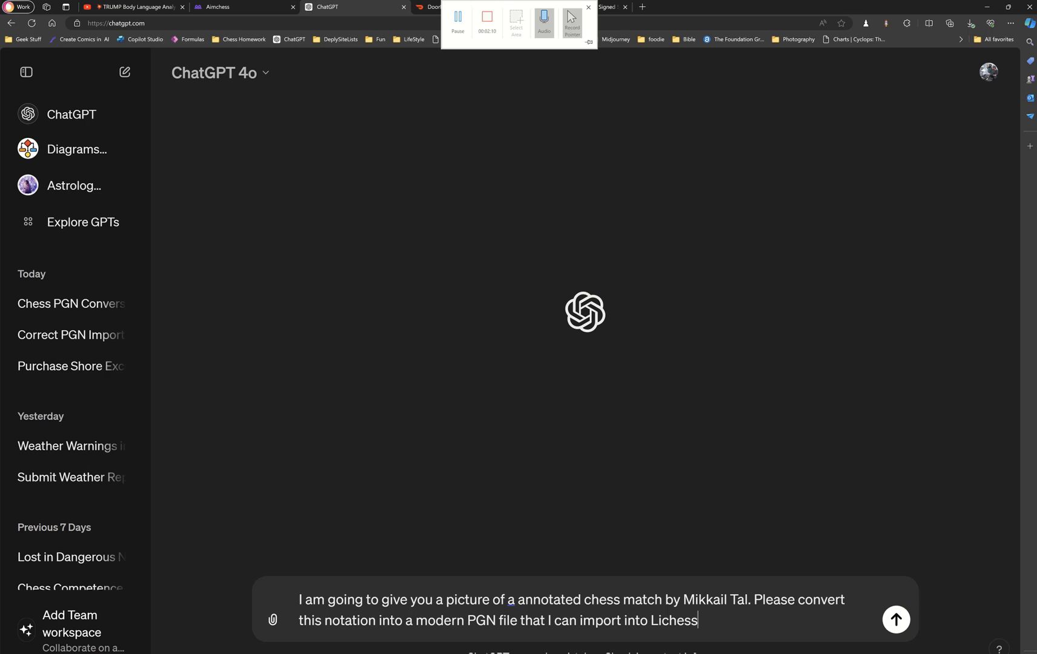
text(.org)
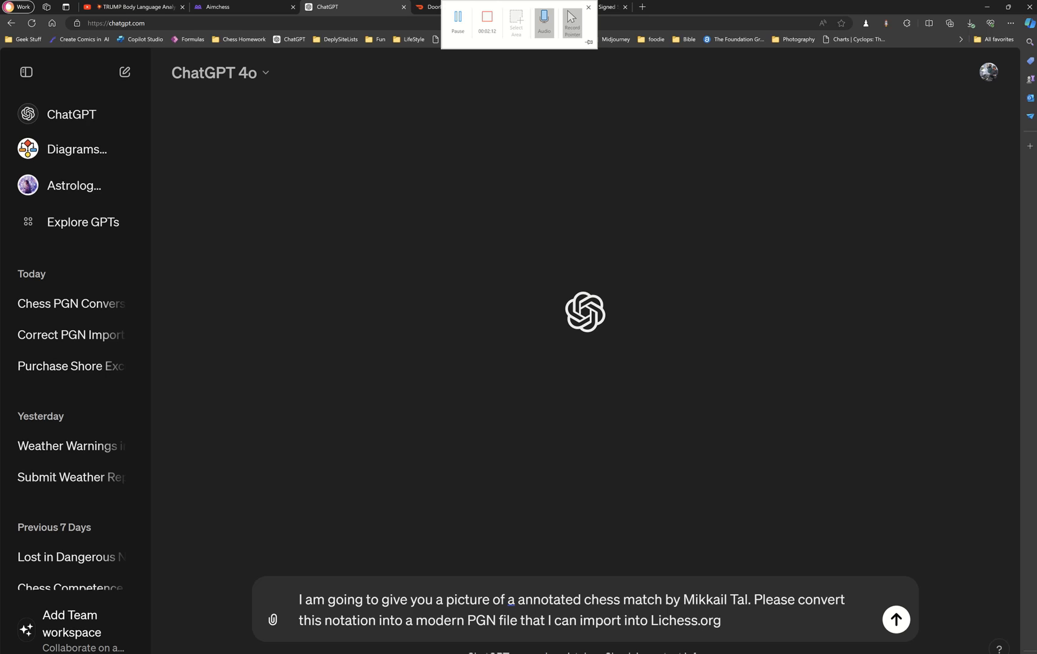
text(.)
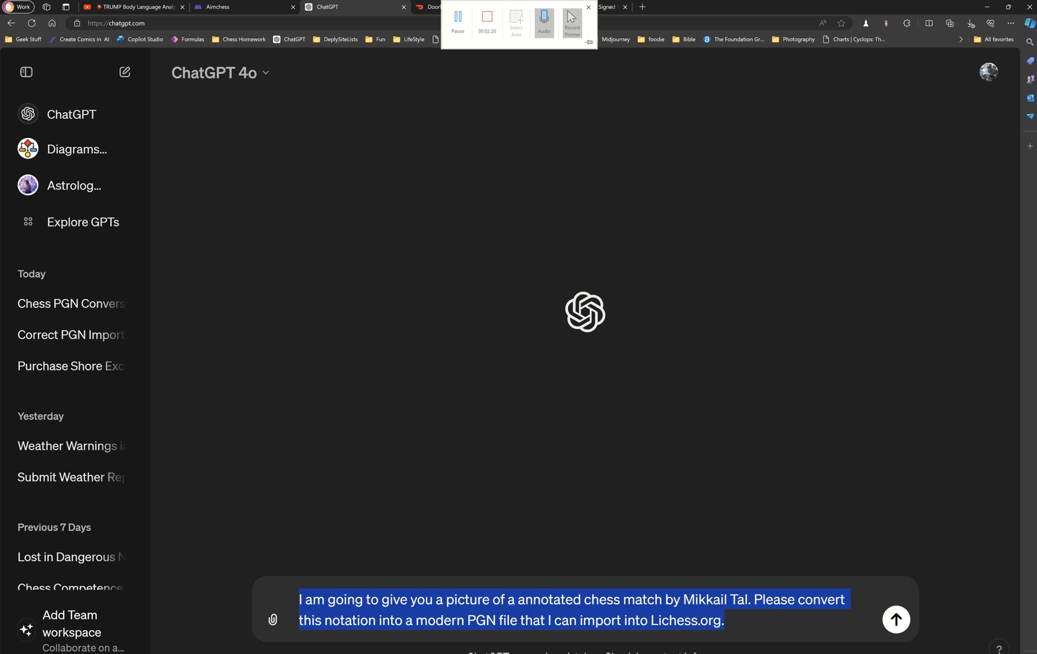
mouse_move(343, 261)
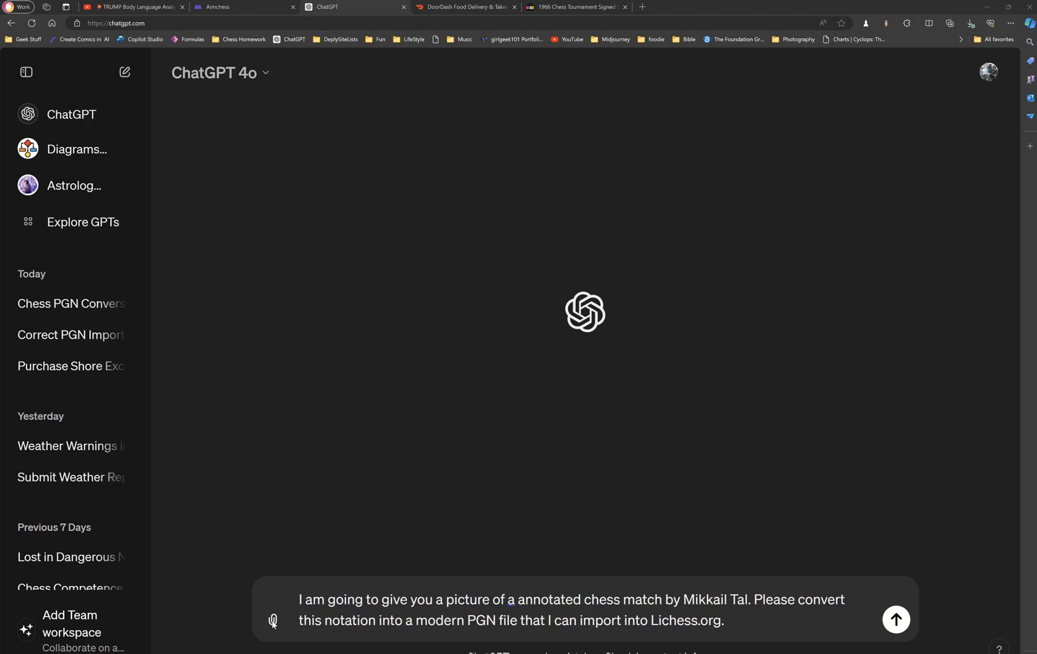
Step: Attach the TAL.png scoresheet photo from the Desktop to the message
click(273, 625)
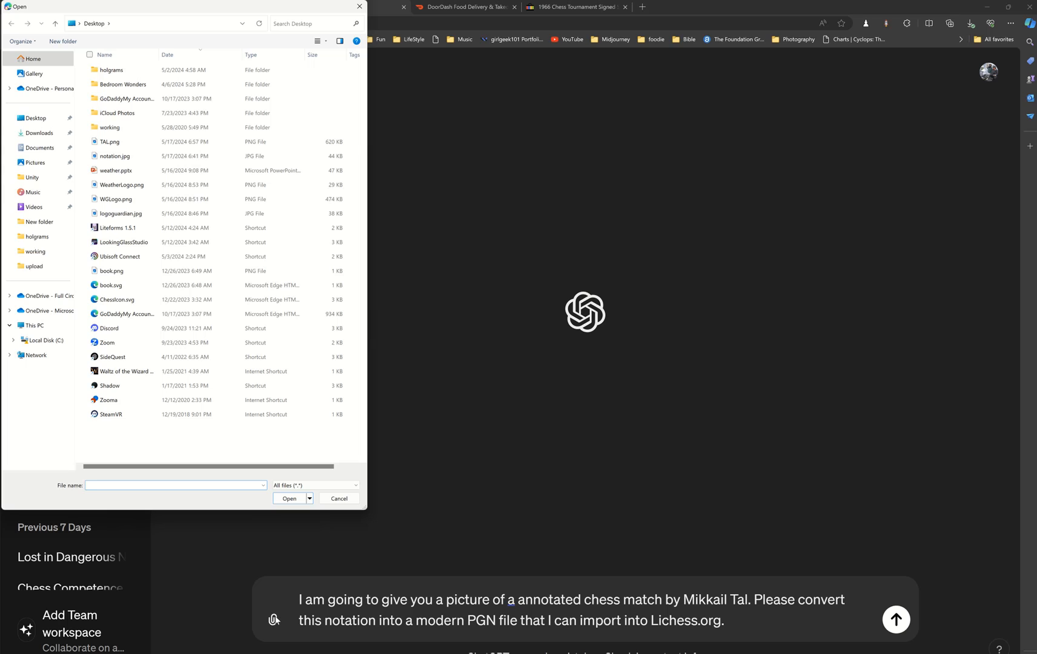
click(35, 117)
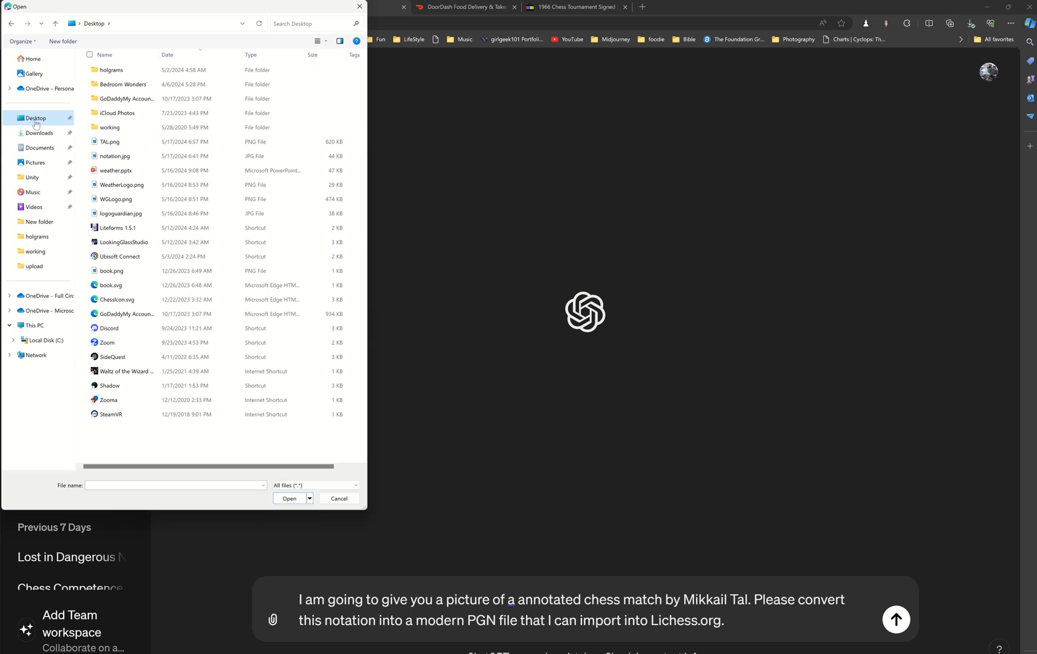
click(109, 141)
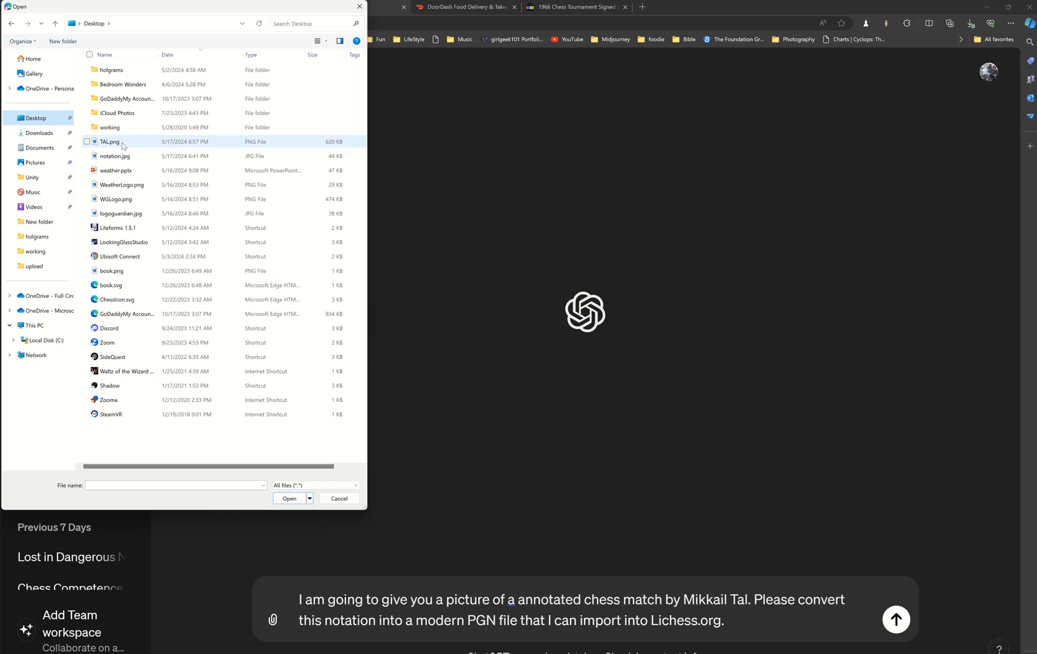
click(110, 142)
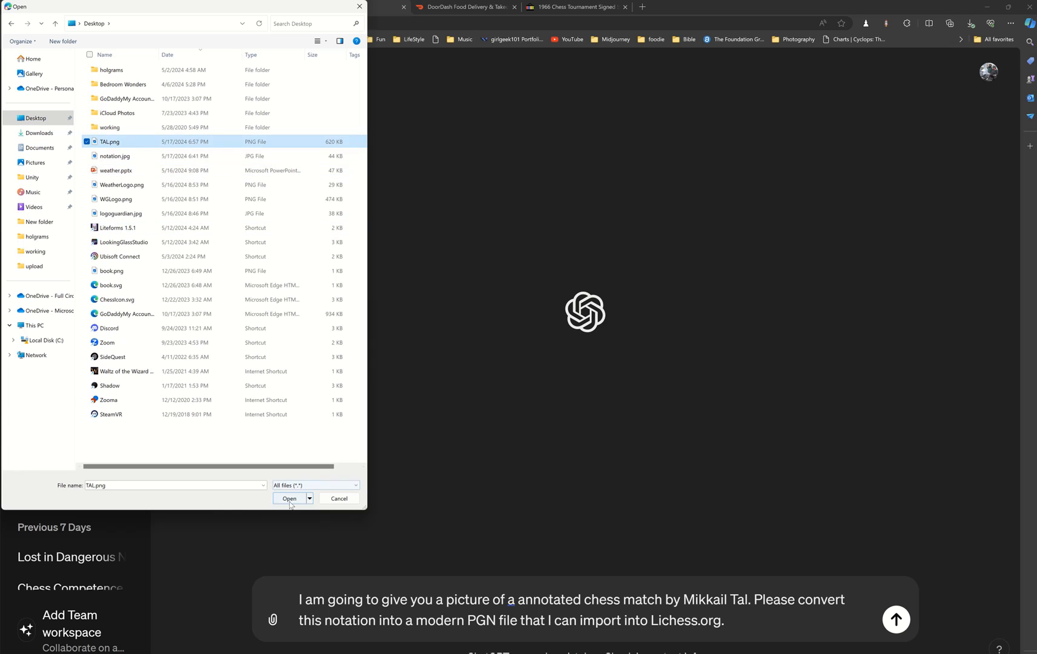
click(289, 501)
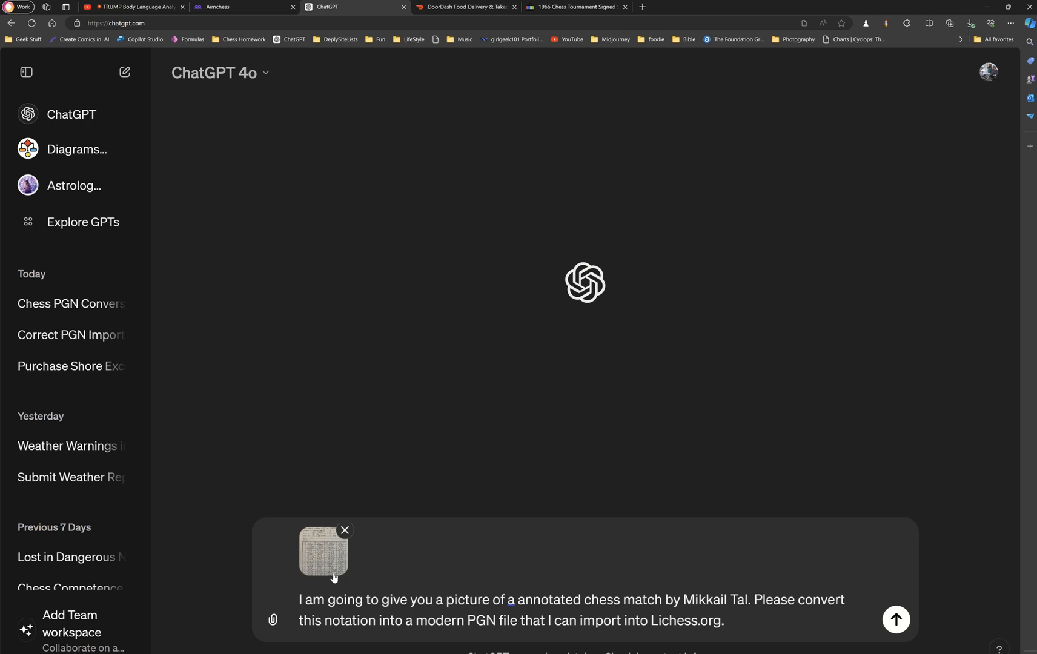
Step: Send the prompt with the attached scoresheet and let ChatGPT start transcribing
click(895, 620)
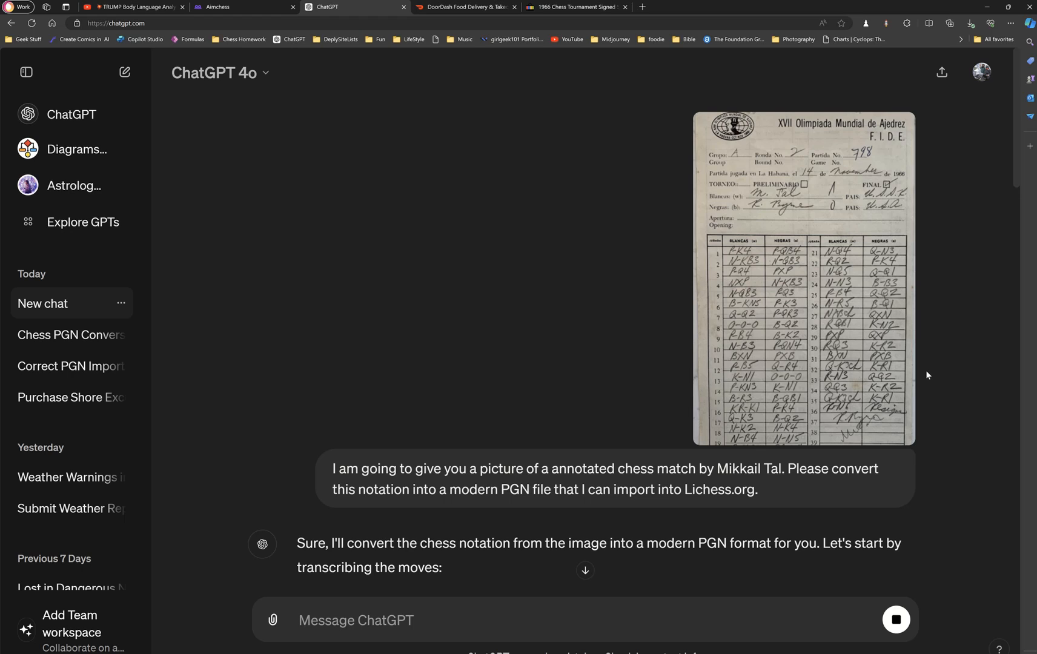
mouse_move(1007, 190)
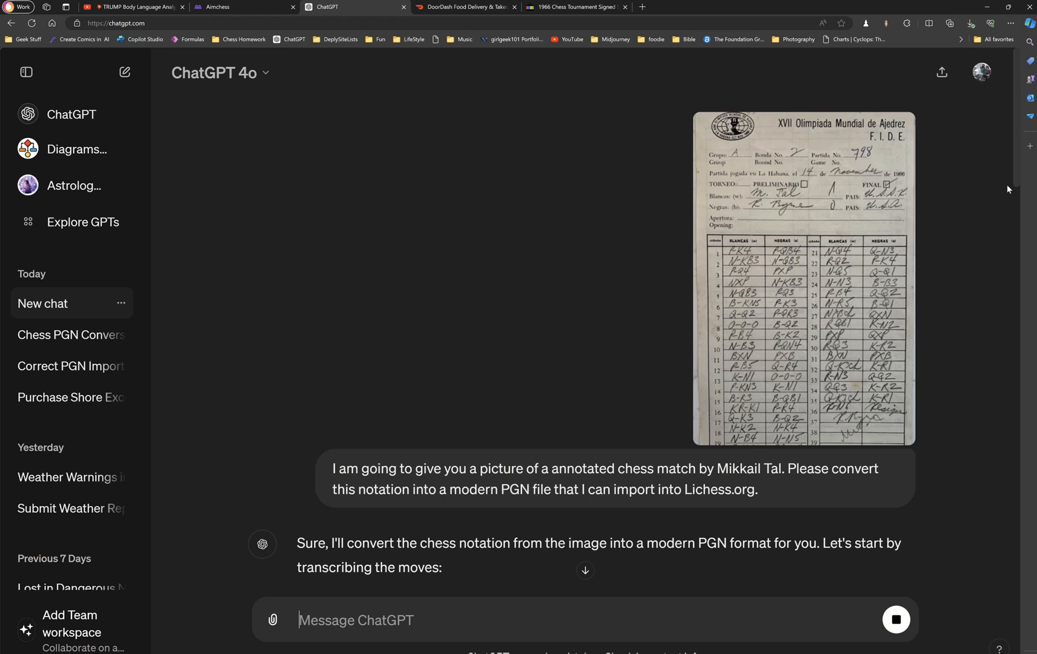
mouse_move(1017, 161)
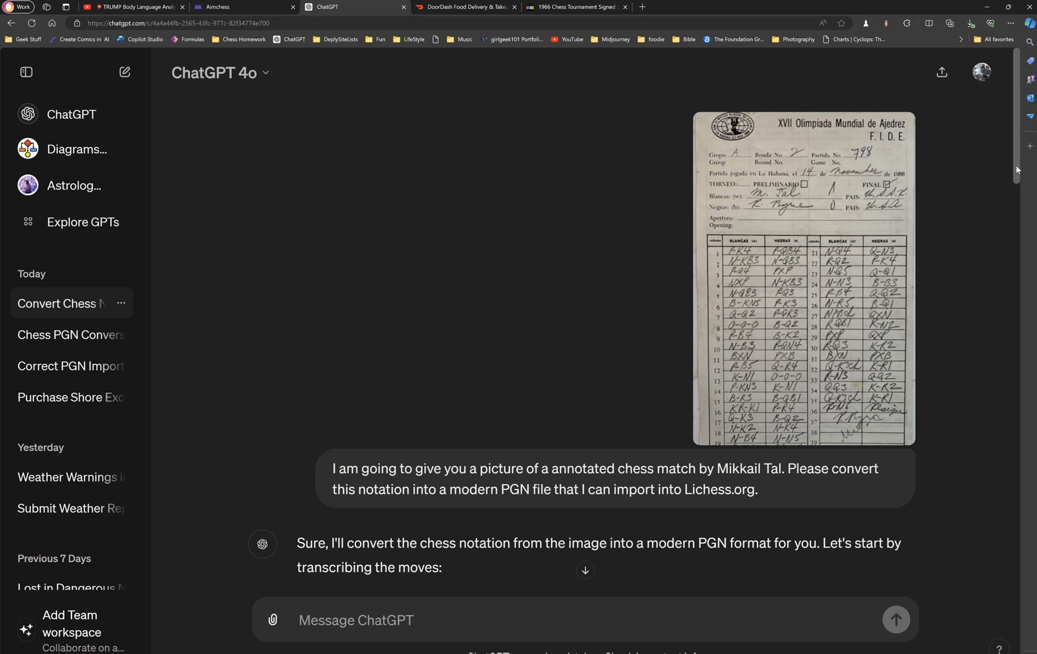
scroll(down, 3)
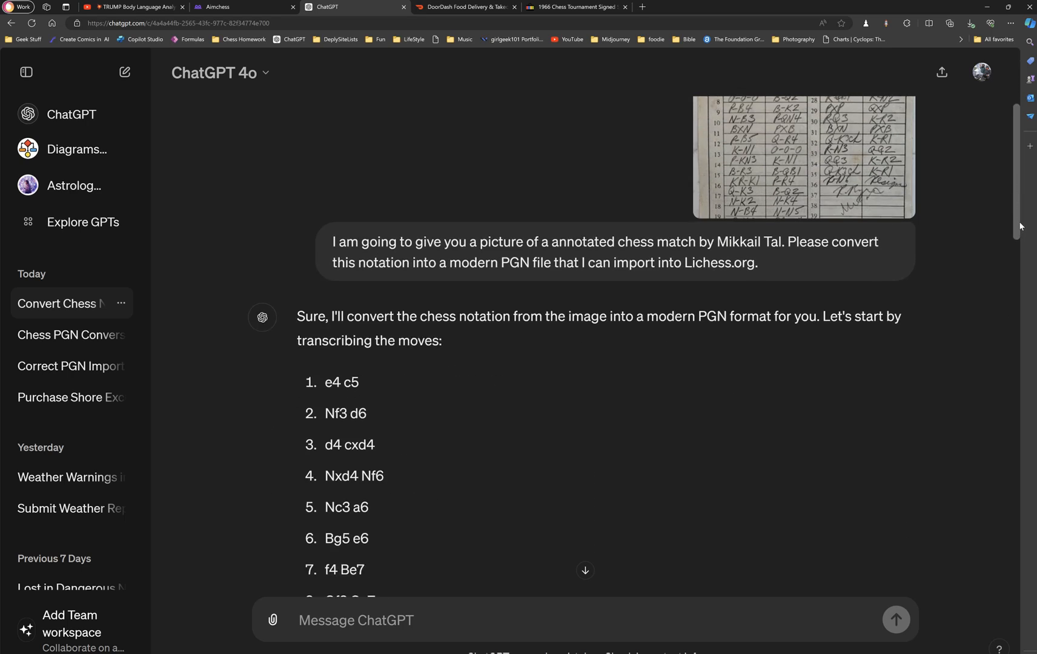
scroll(down, 3)
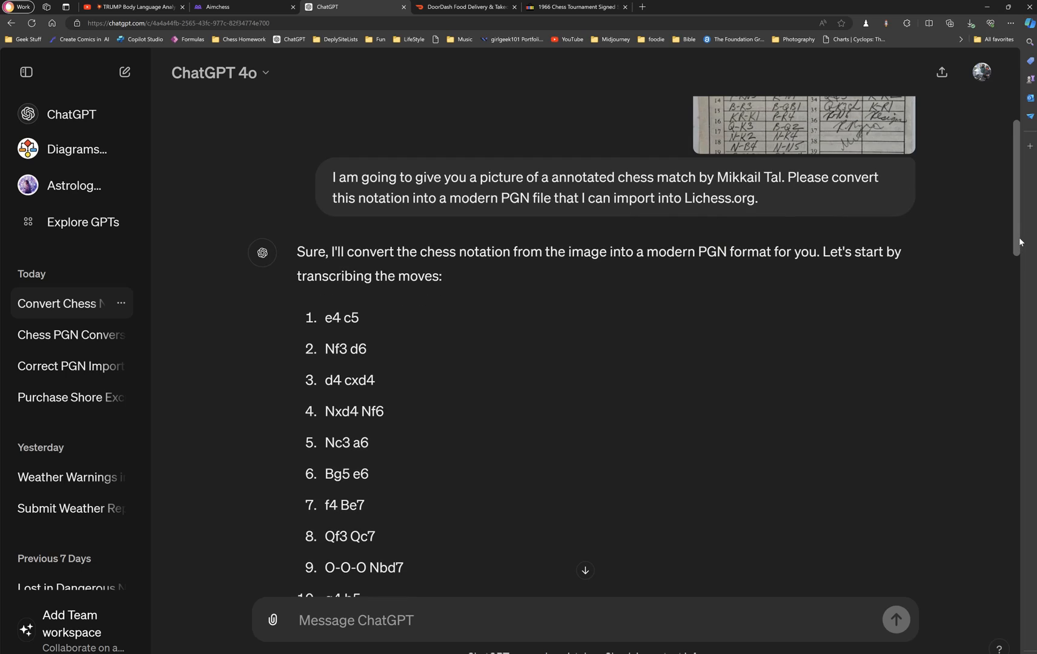
scroll(up, 3)
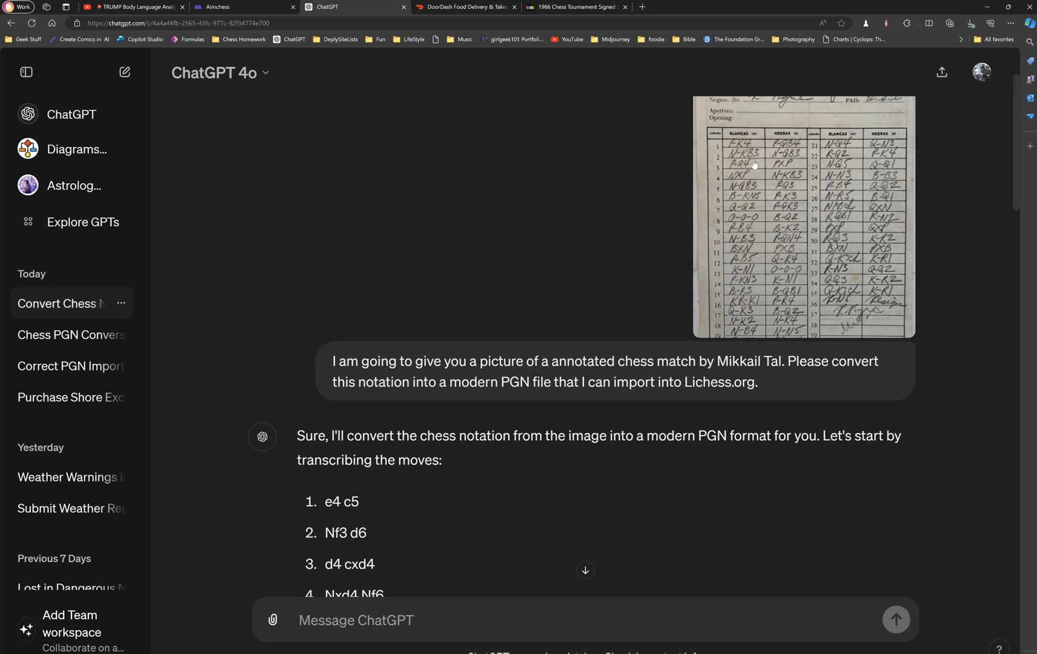
mouse_move(706, 522)
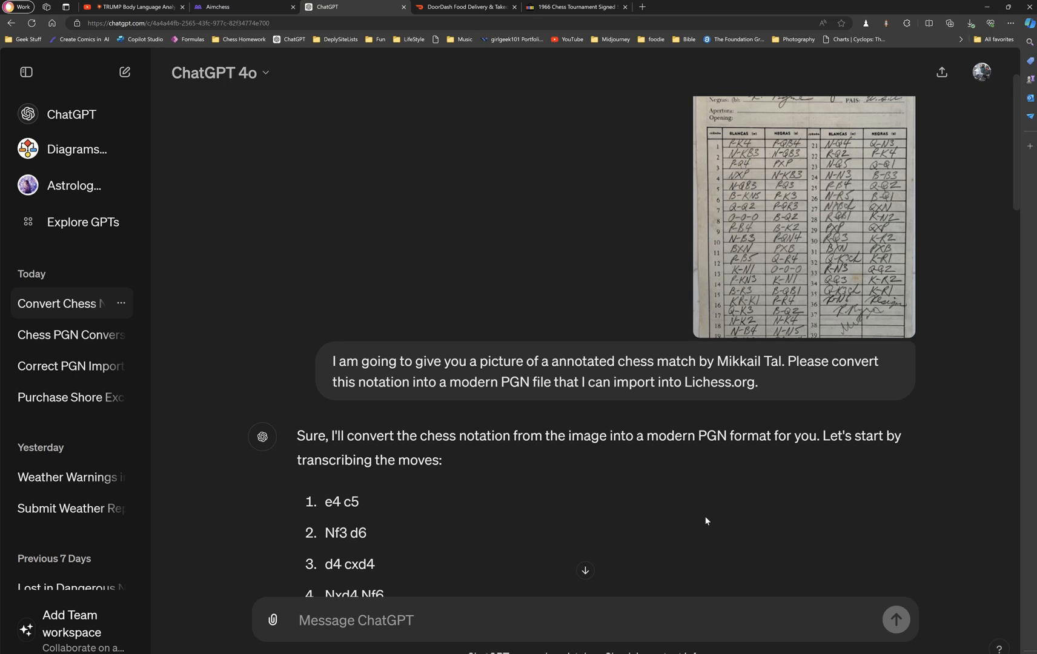
mouse_move(757, 214)
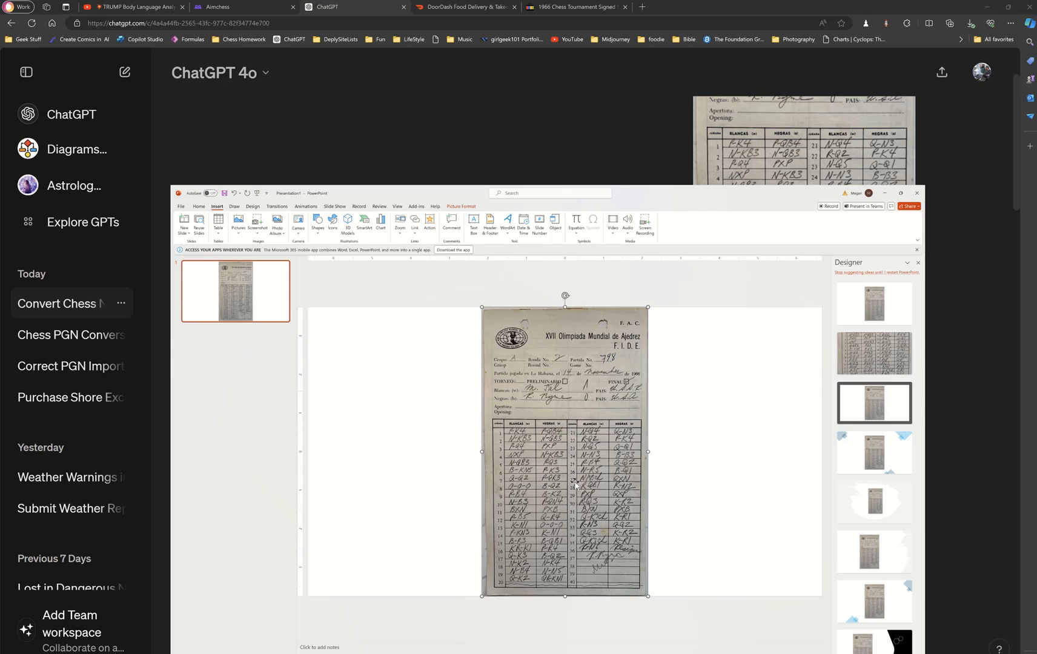
click(896, 193)
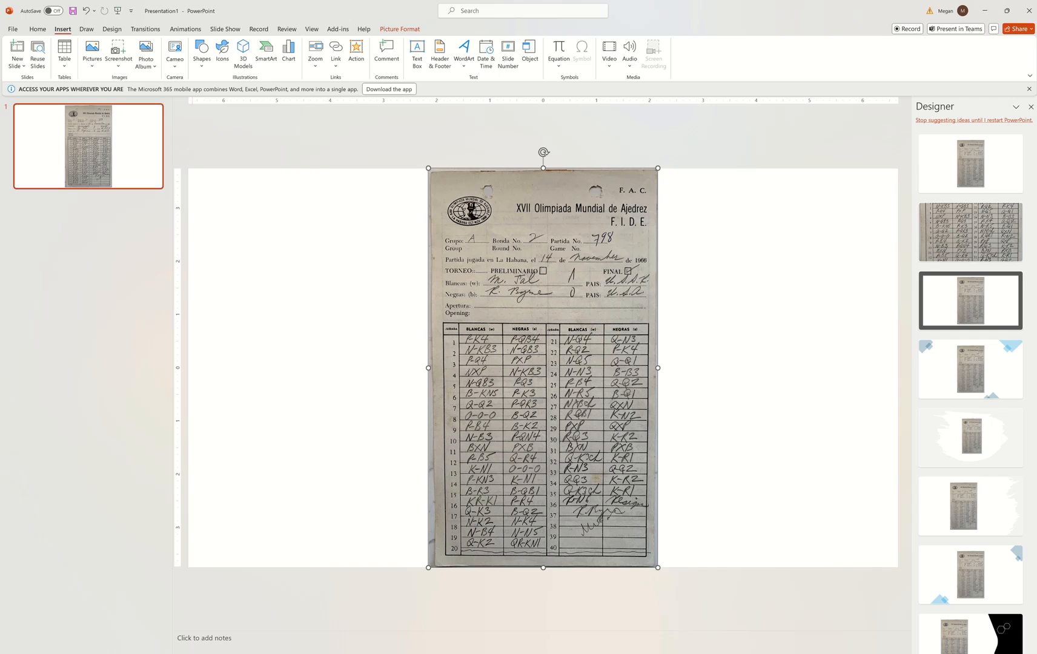
key(alt+tab)
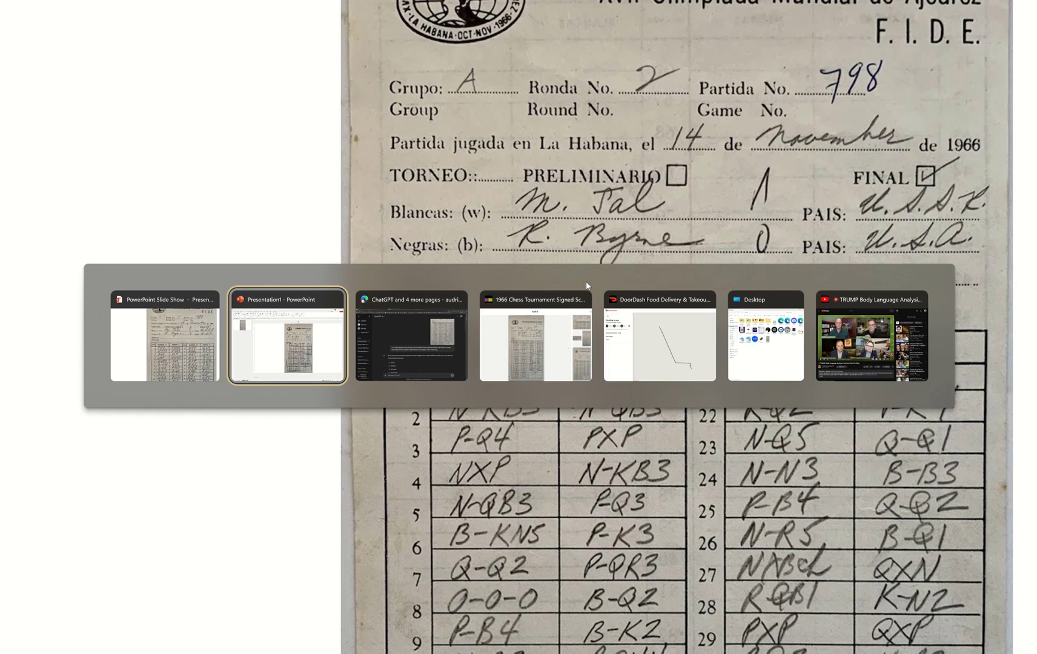
click(412, 339)
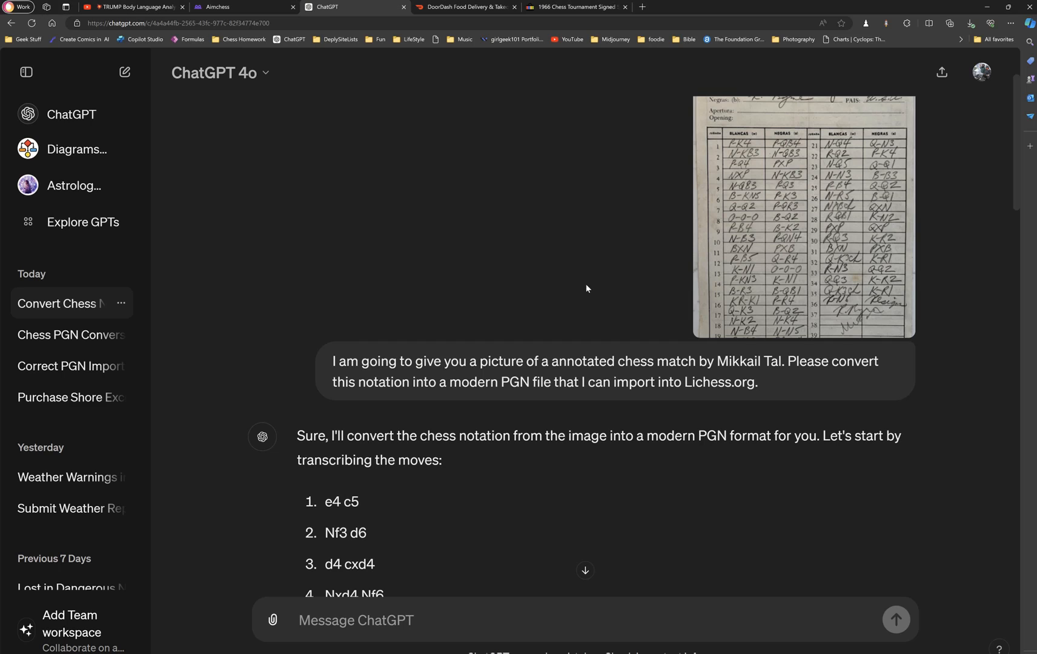
Step: Compare ChatGPT's move list (1. e4 c5 to 9. O-O-O Nbd7) against the scoresheet photo
scroll(up, 3)
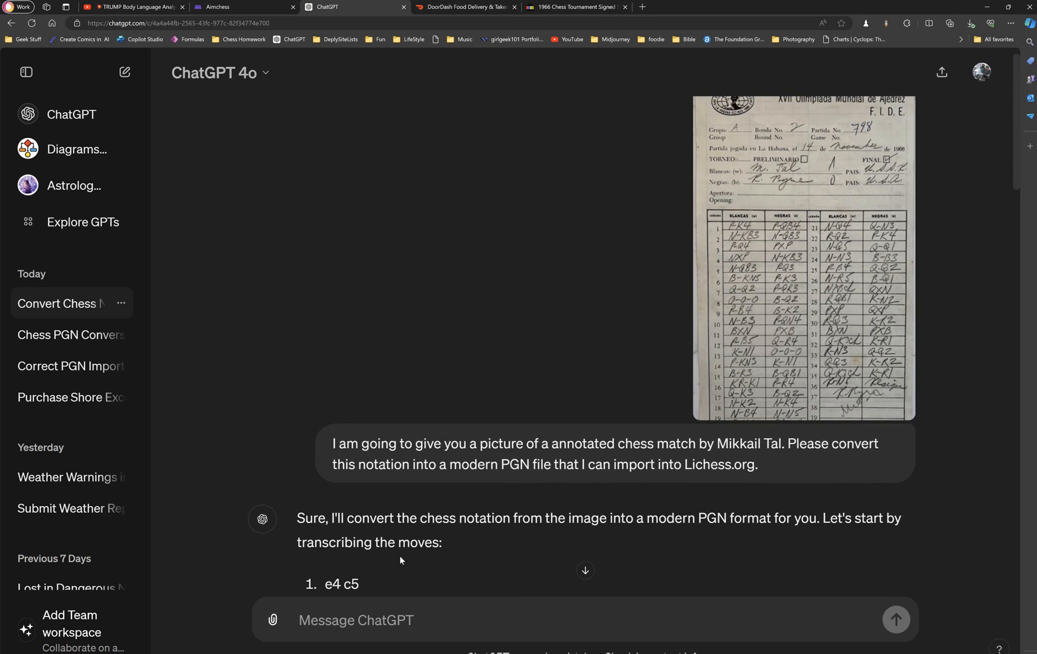
mouse_move(362, 594)
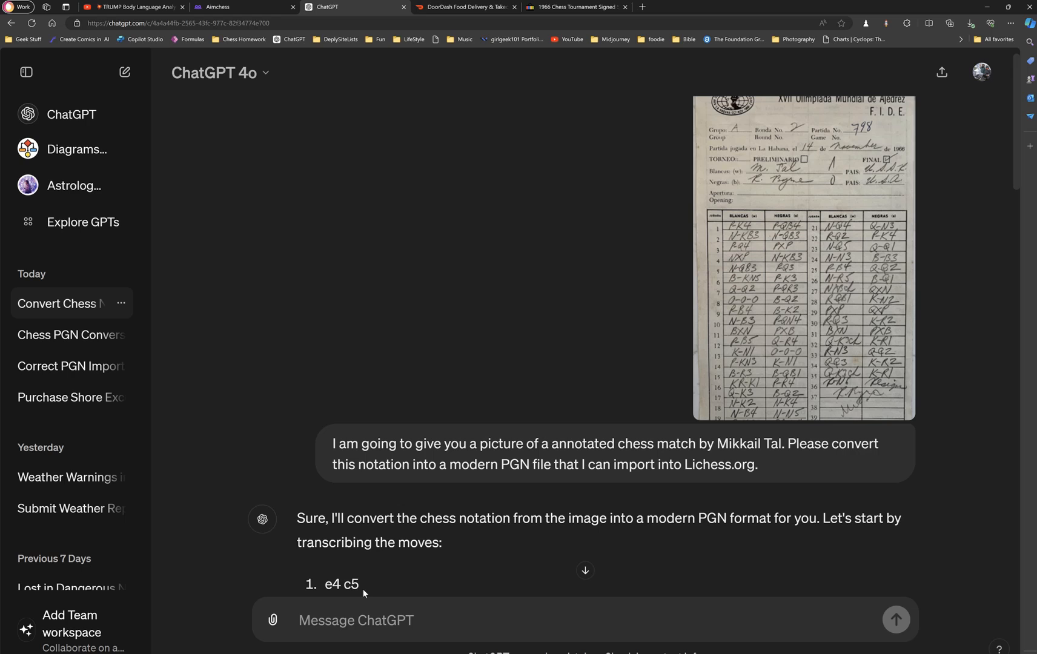
scroll(down, 3)
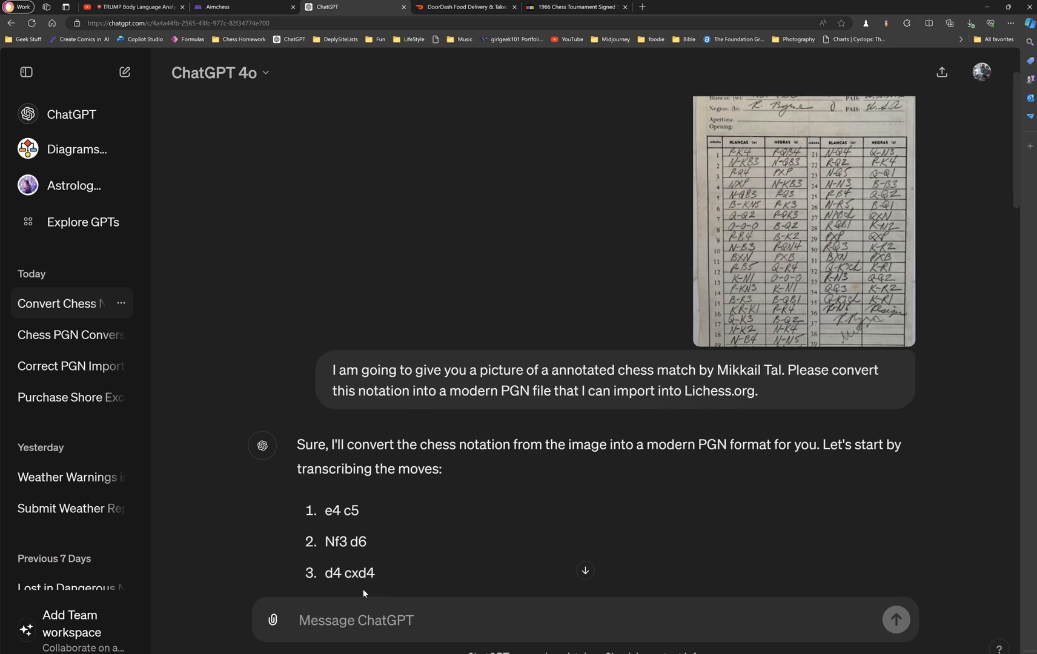
scroll(down, 3)
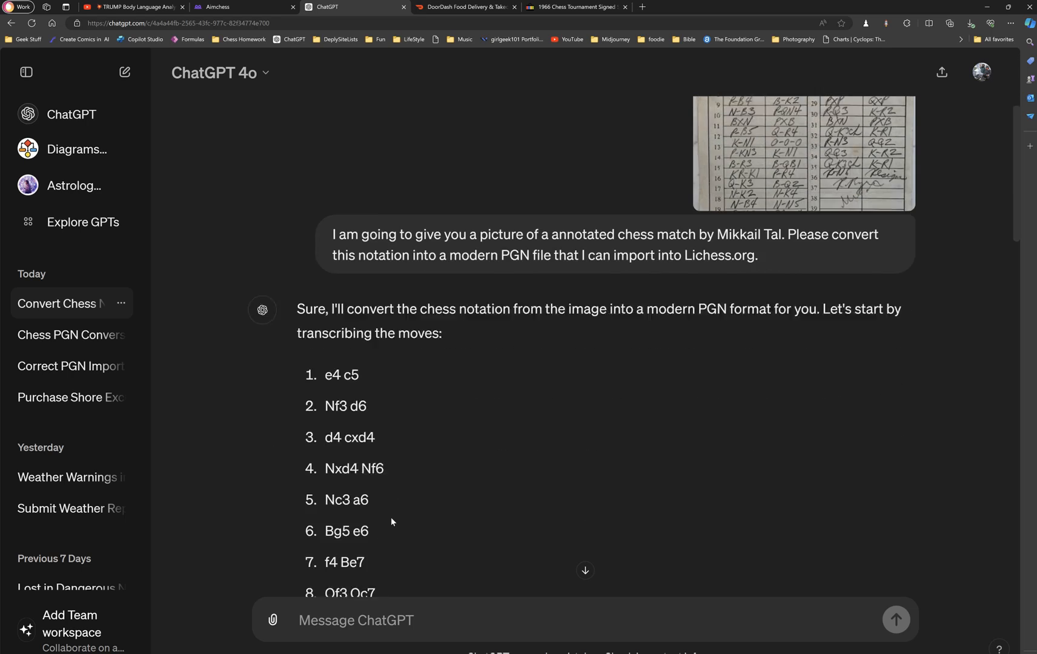
scroll(down, 3)
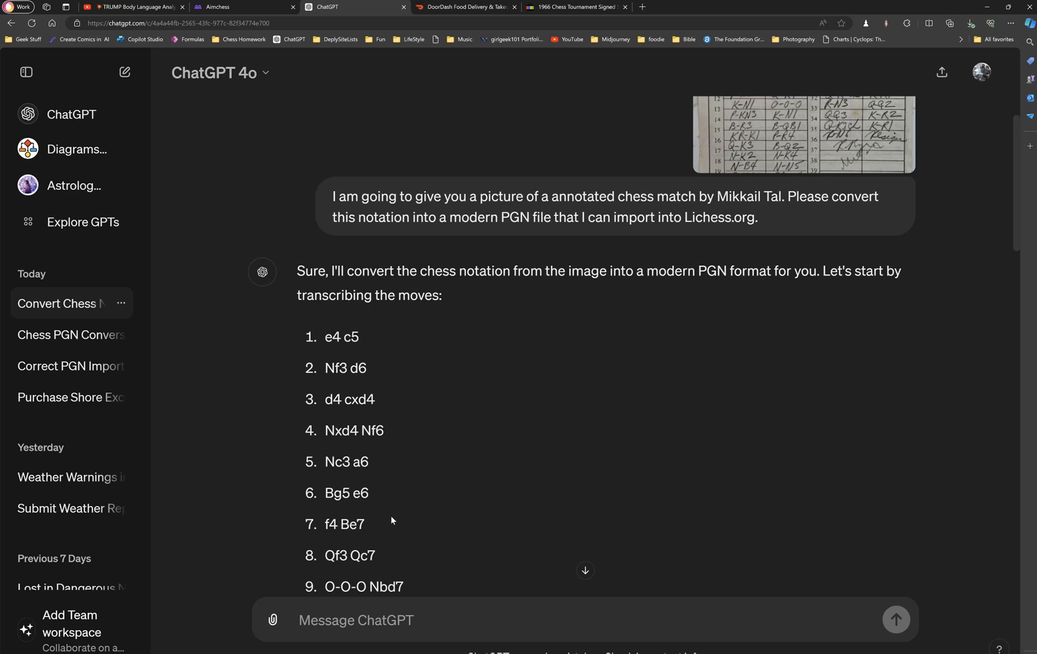
mouse_move(397, 521)
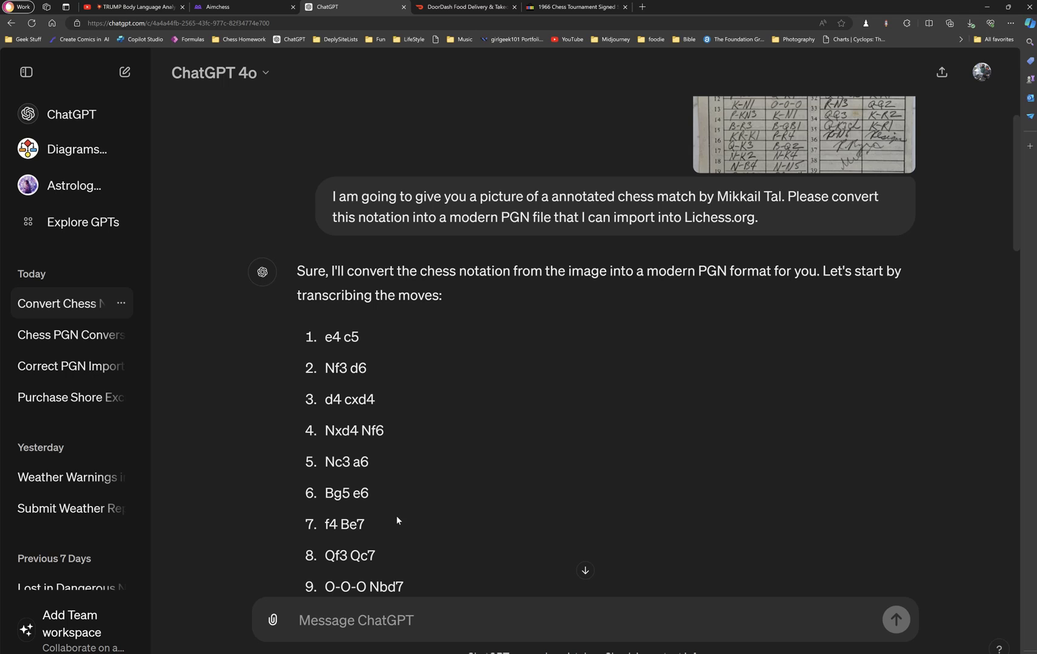
scroll(up, 3)
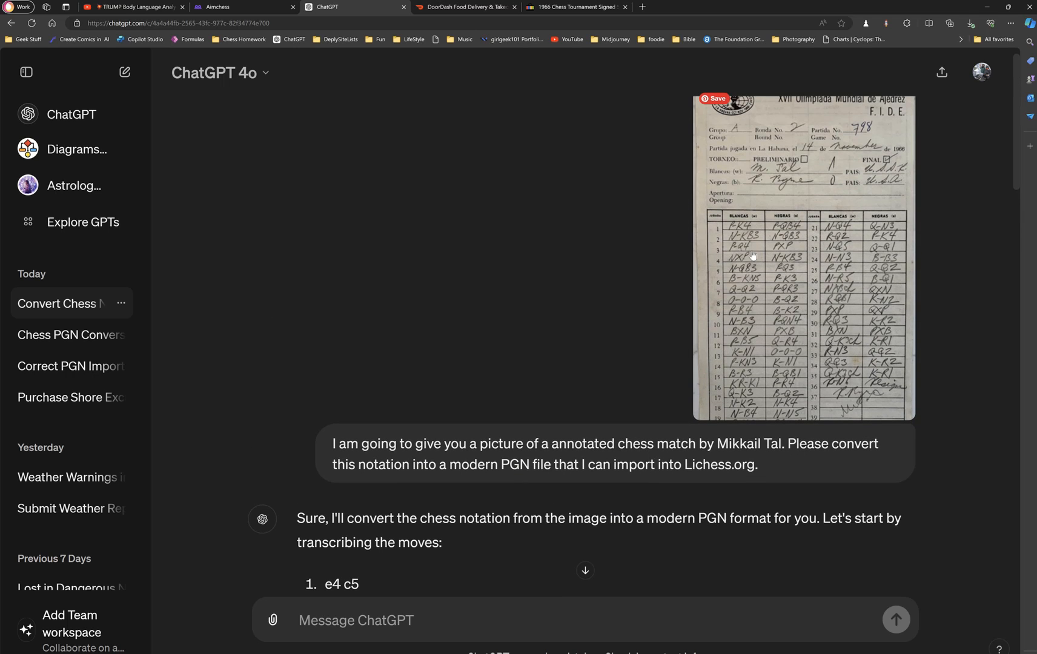
mouse_move(604, 596)
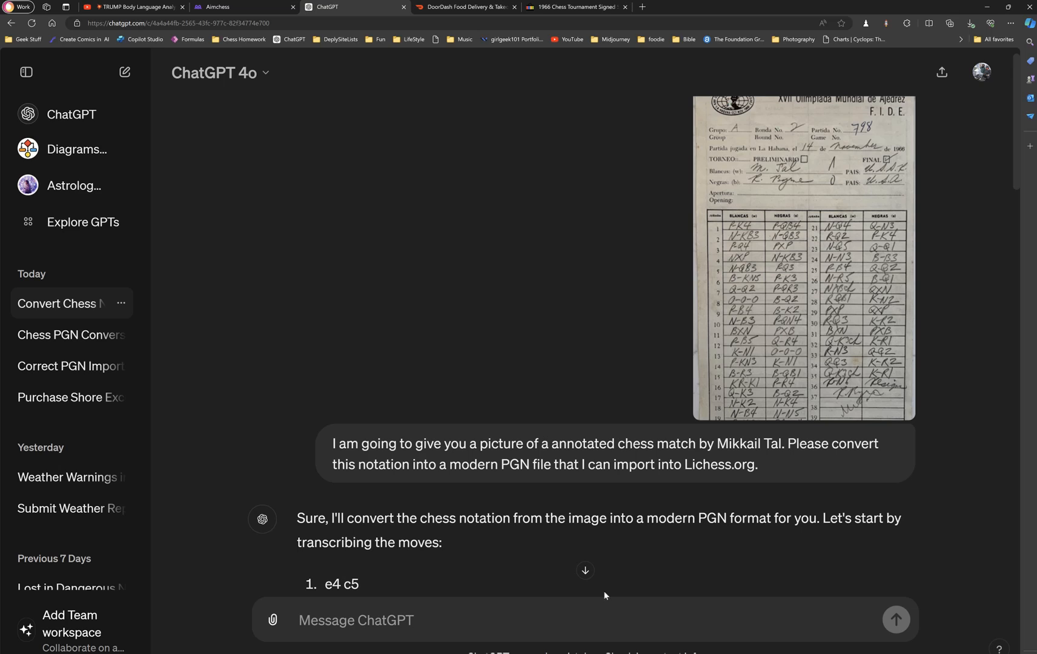
mouse_move(772, 244)
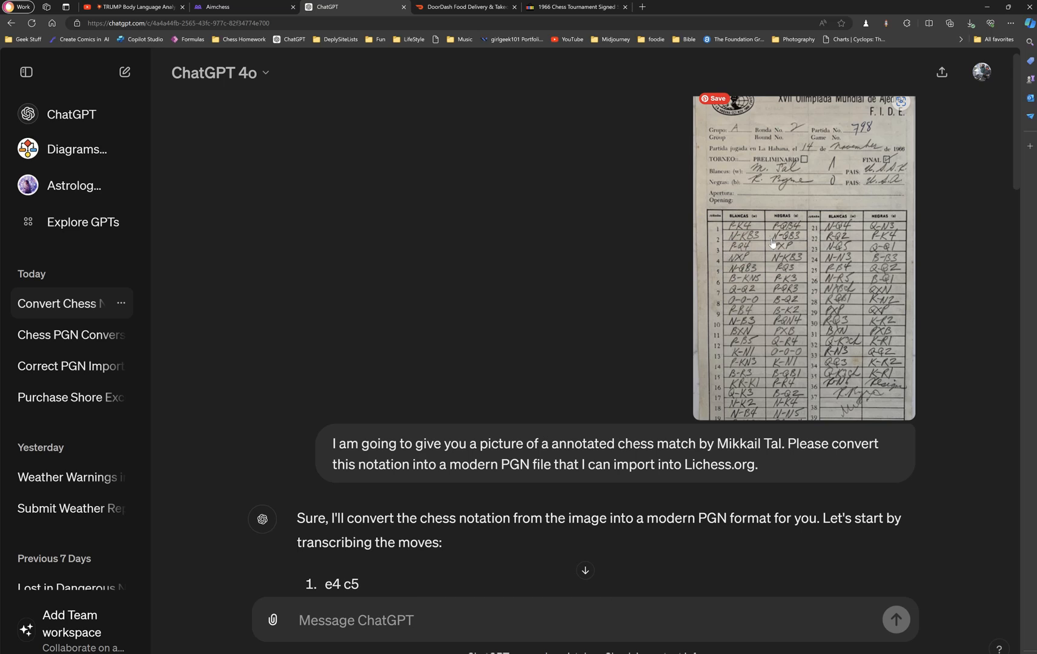
mouse_move(772, 255)
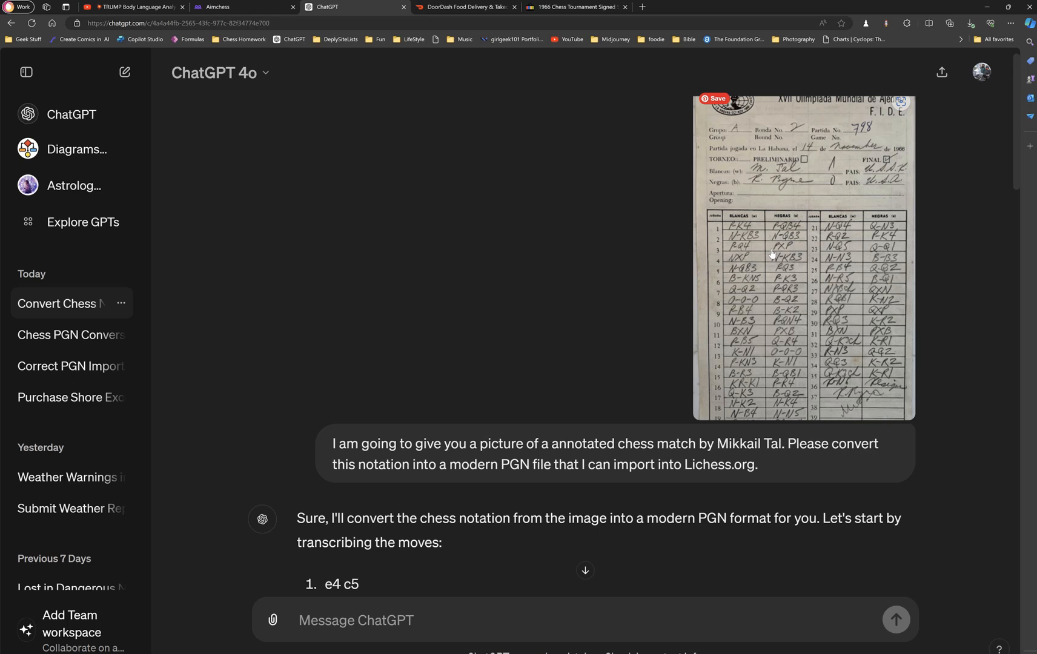
mouse_move(766, 401)
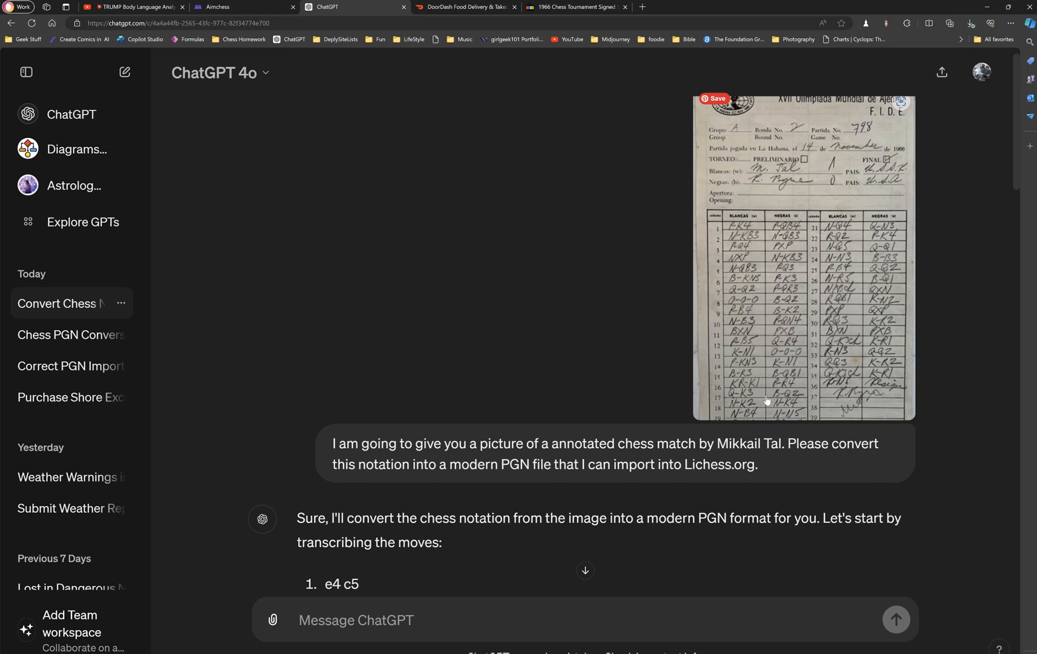
Step: Review the full 40-move transcription and copy the generated Tal–Byrne PGN block
scroll(down, 3)
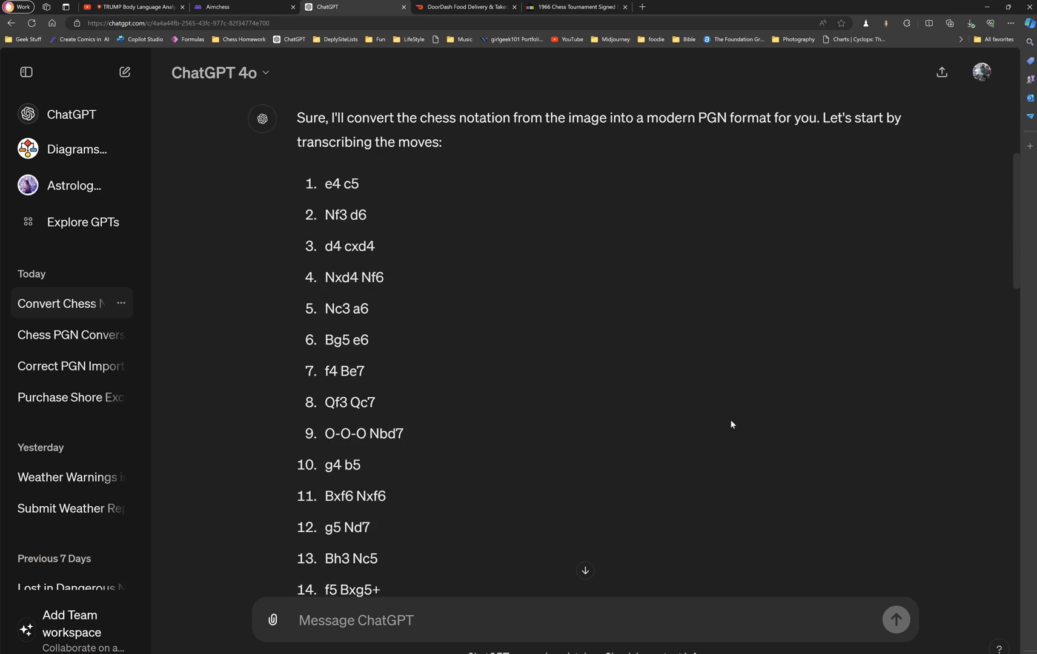
scroll(down, 3)
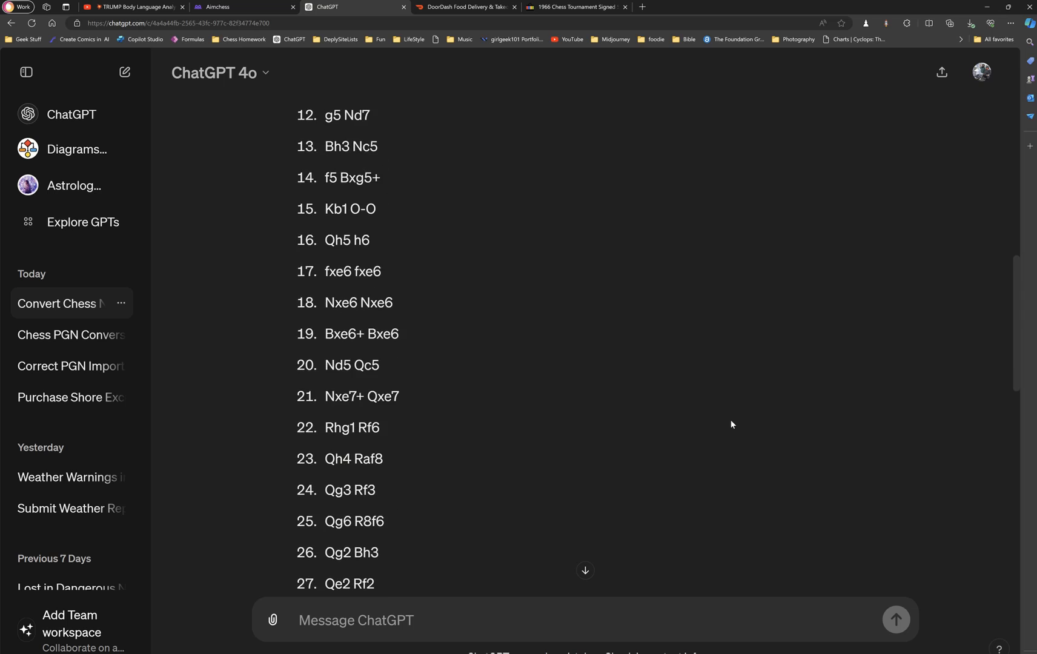
scroll(down, 3)
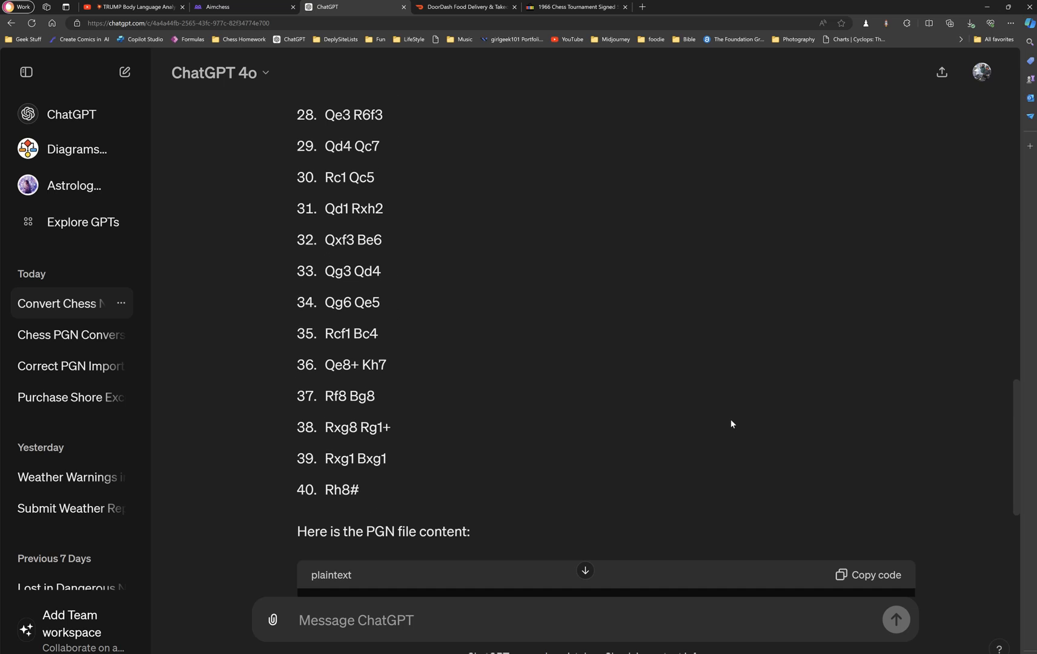
scroll(down, 3)
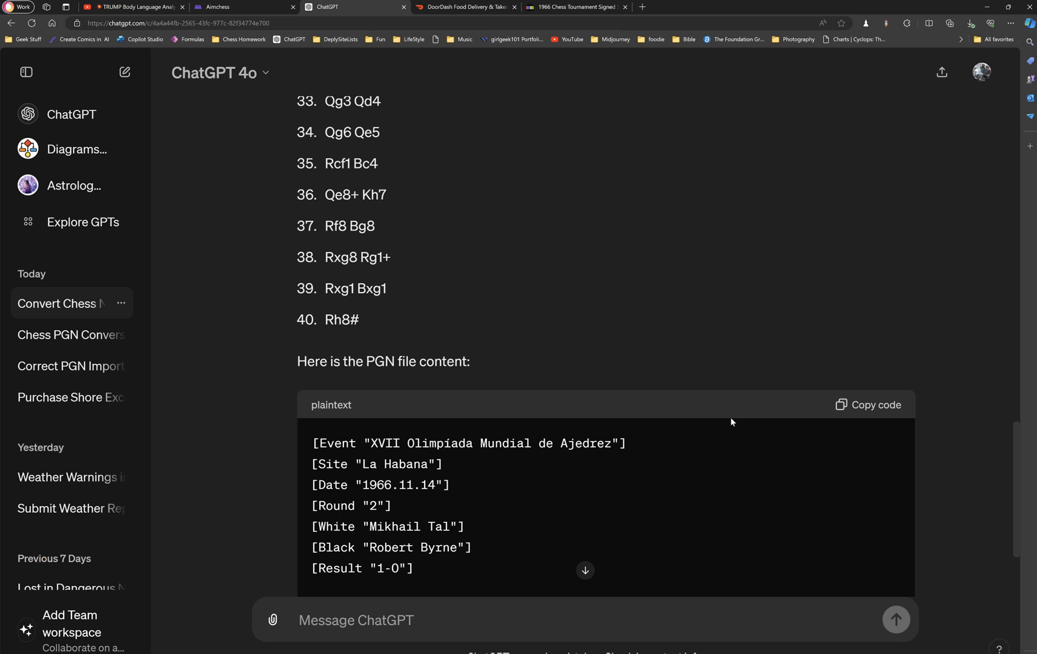
scroll(up, 3)
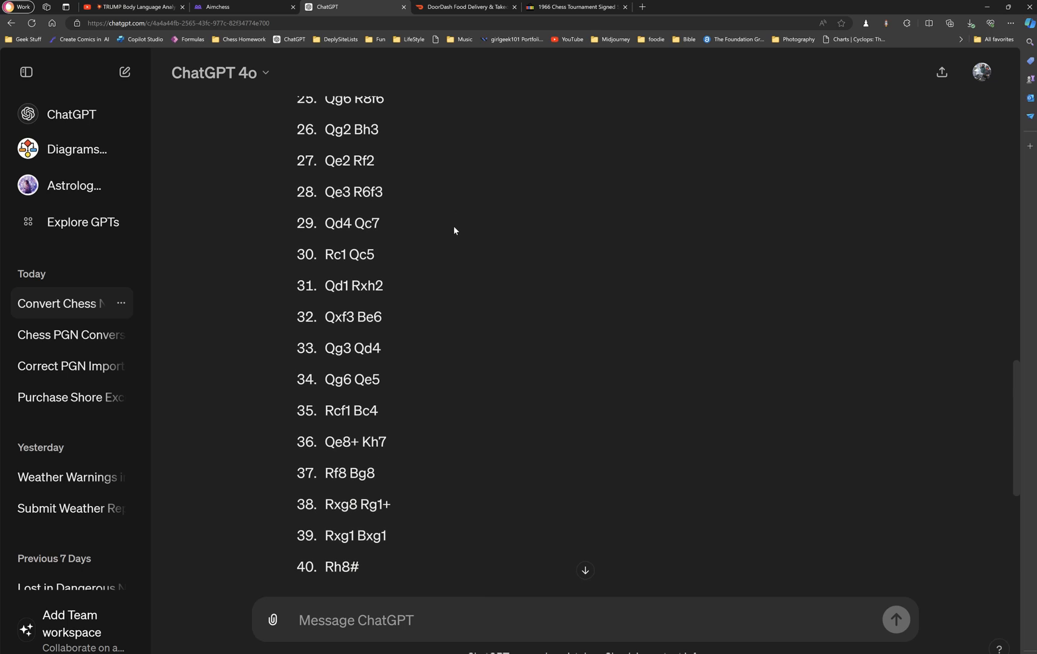
scroll(up, 3)
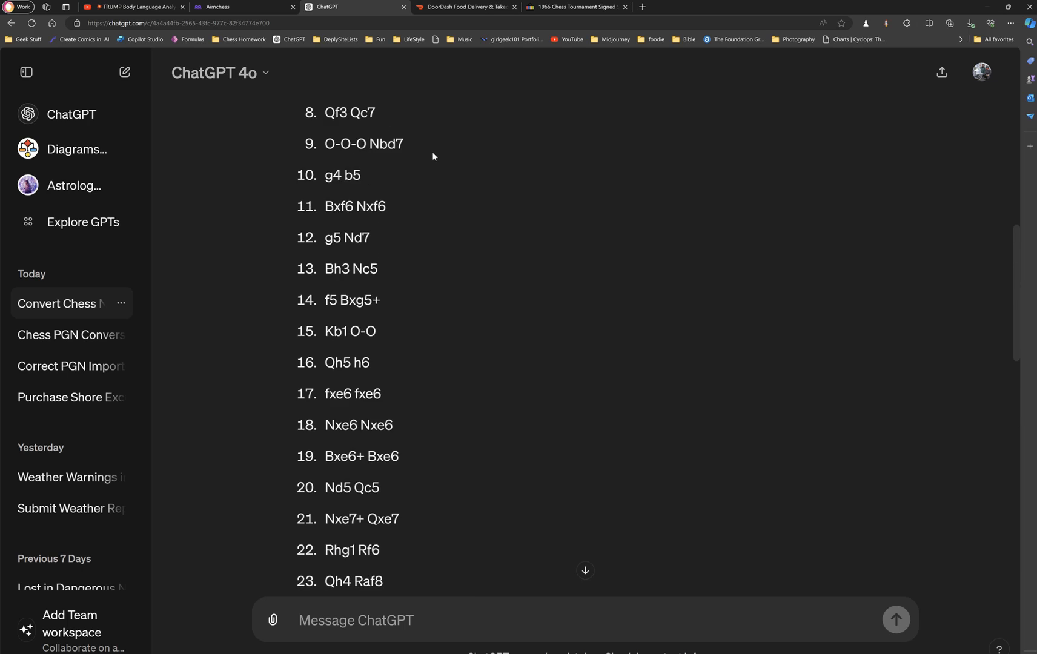
scroll(up, 3)
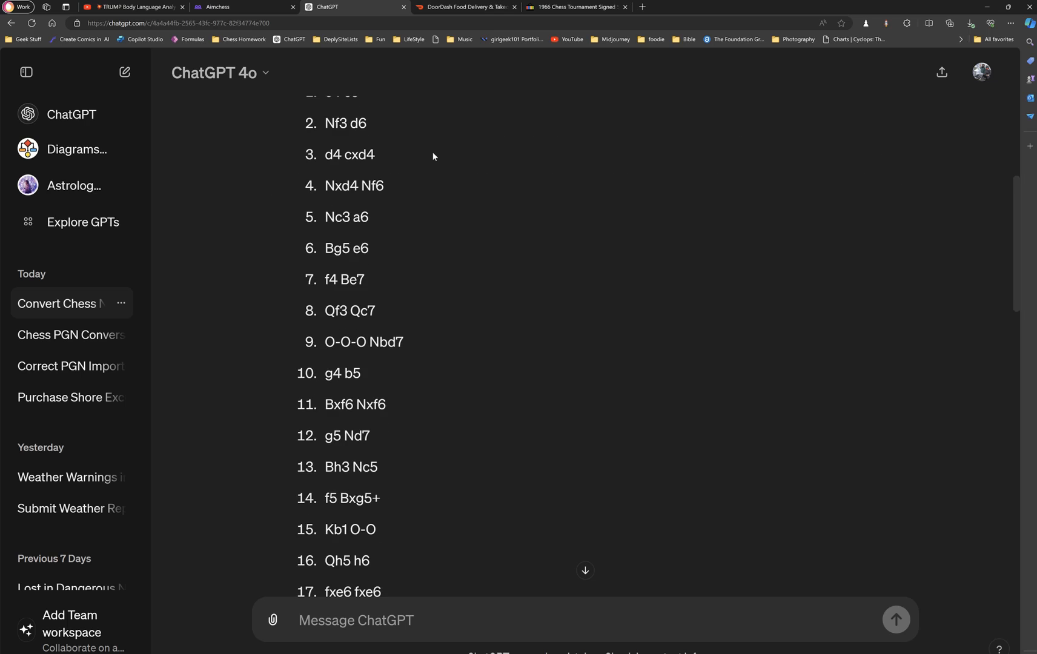
scroll(up, 3)
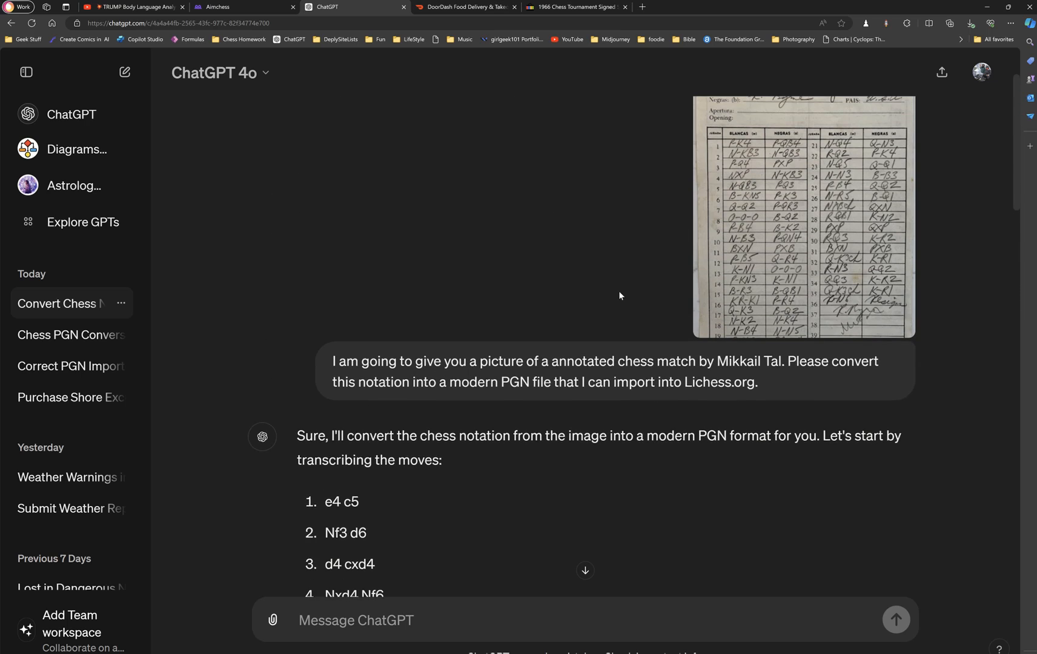
scroll(up, 3)
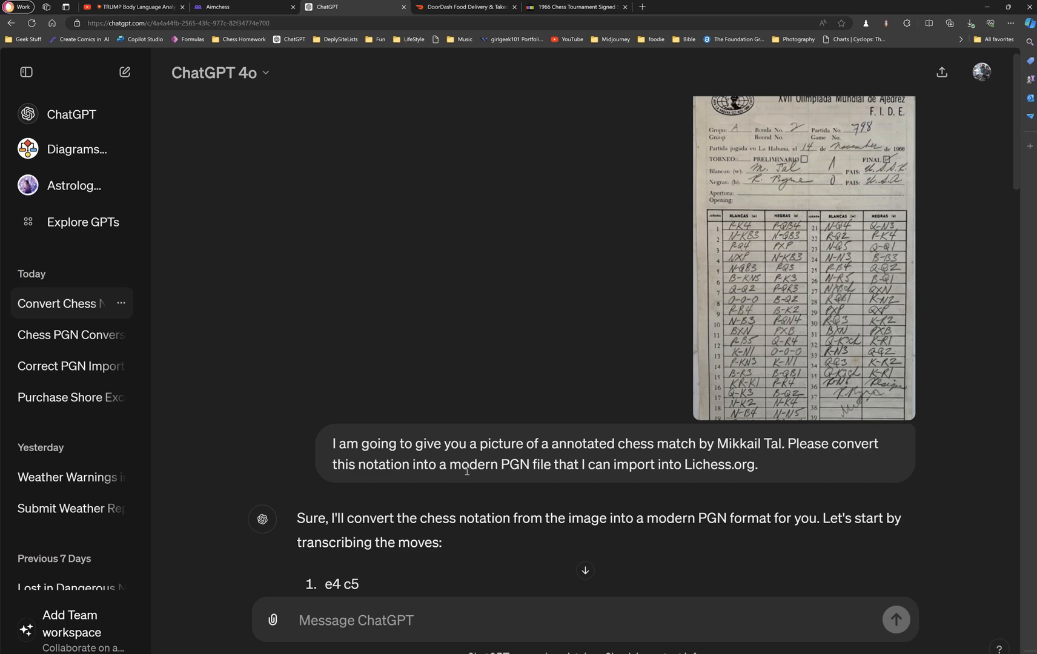
scroll(down, 3)
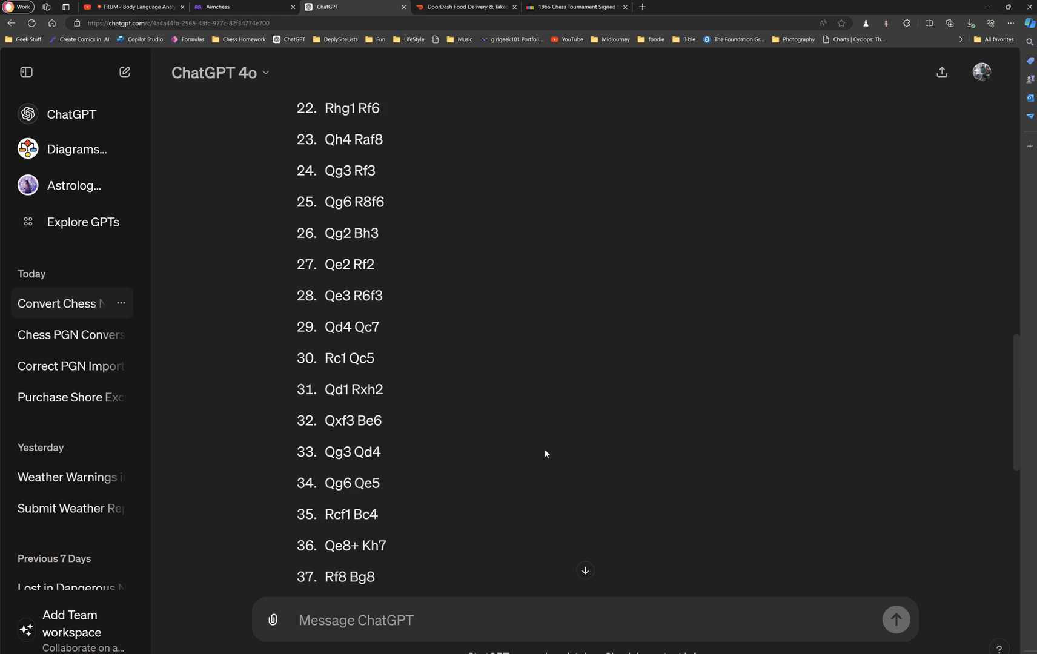
scroll(down, 3)
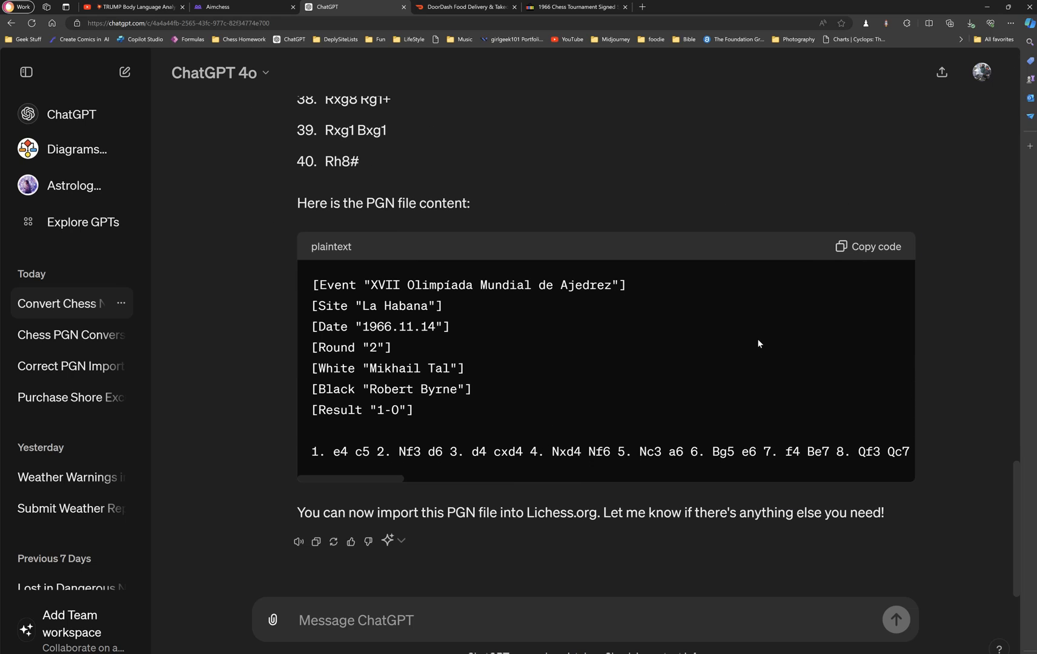
mouse_move(827, 298)
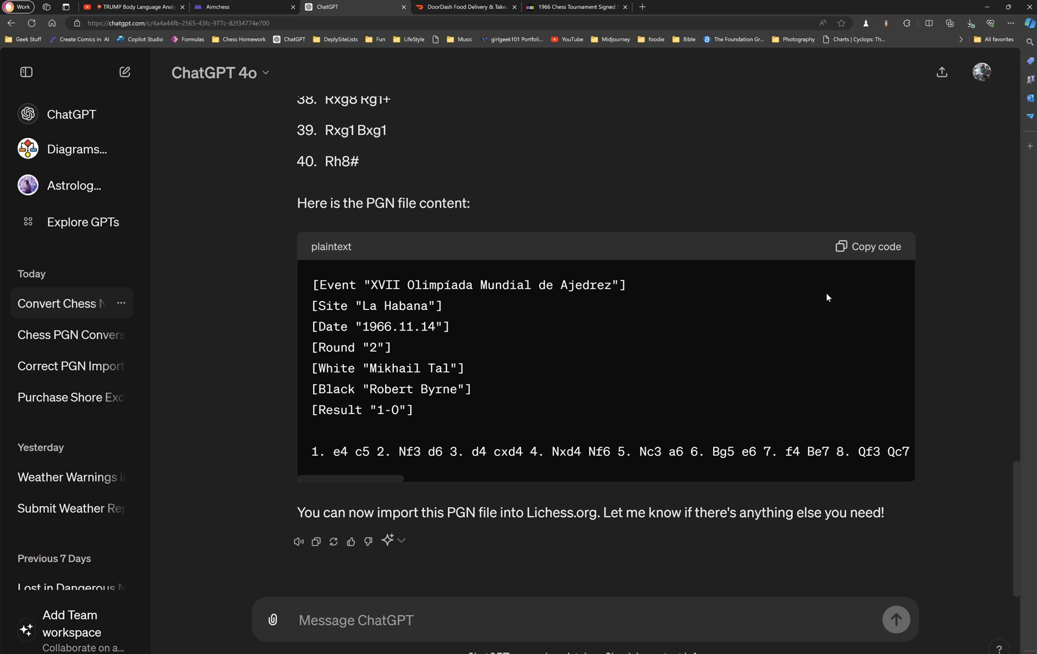
click(875, 246)
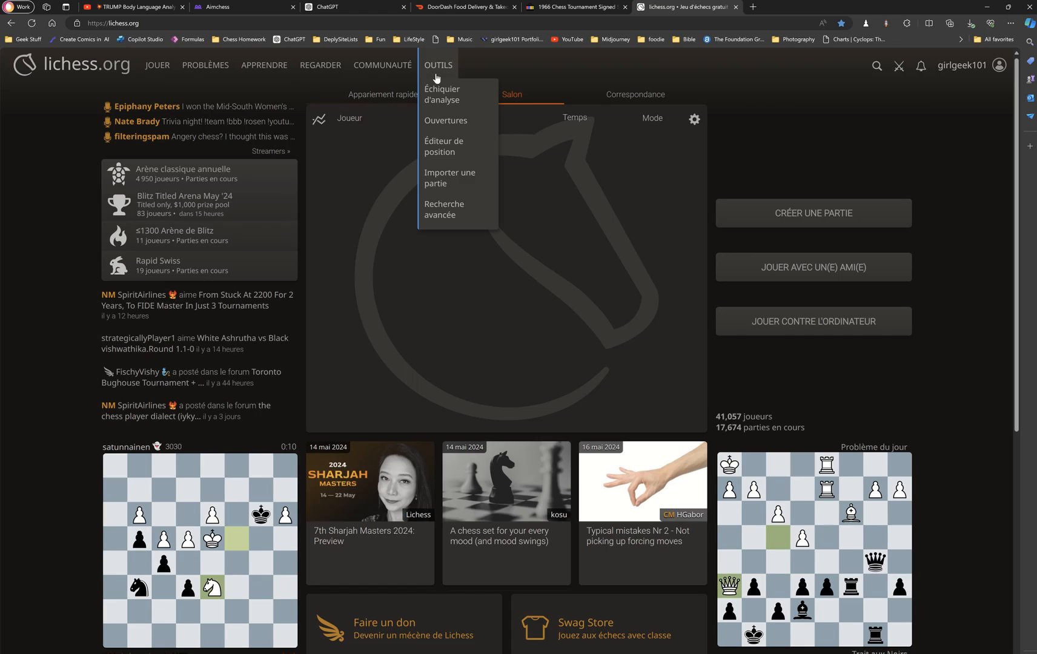
mouse_move(452, 177)
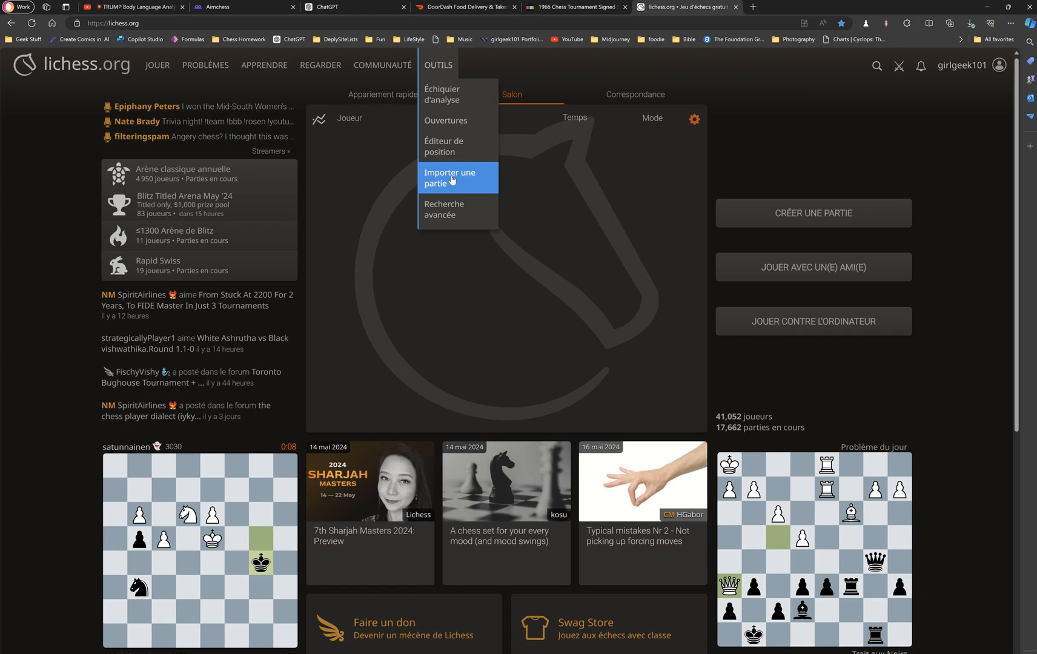
Step: Import the pasted Tal–Byrne PGN as a new Lichess game
click(449, 179)
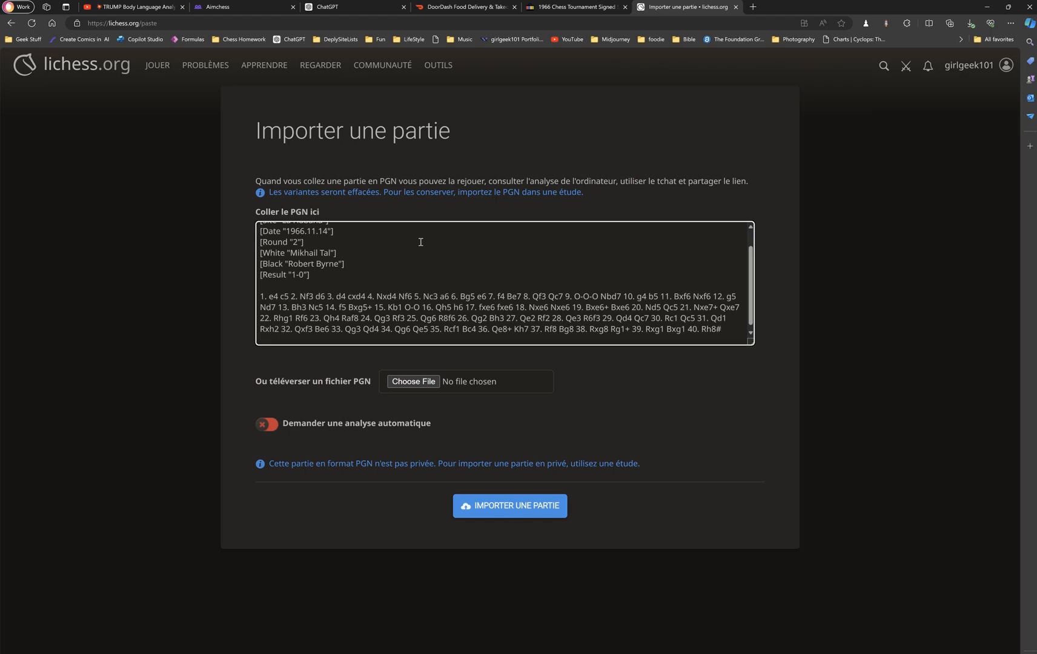
click(509, 506)
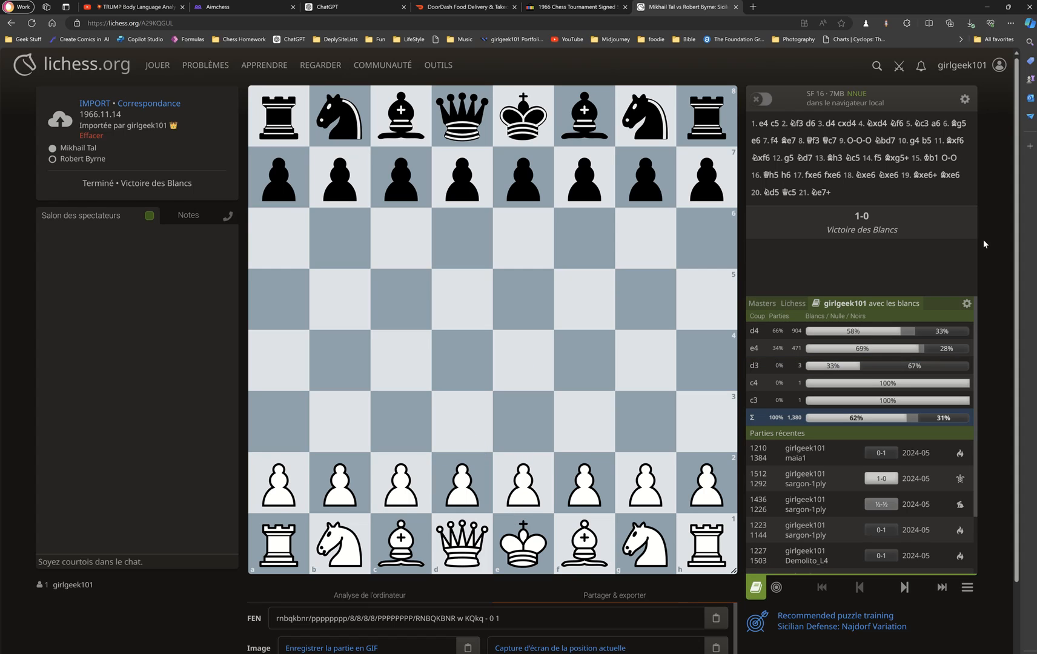
Step: Step to move 5...a6 and request a computer analysis of the game
click(903, 588)
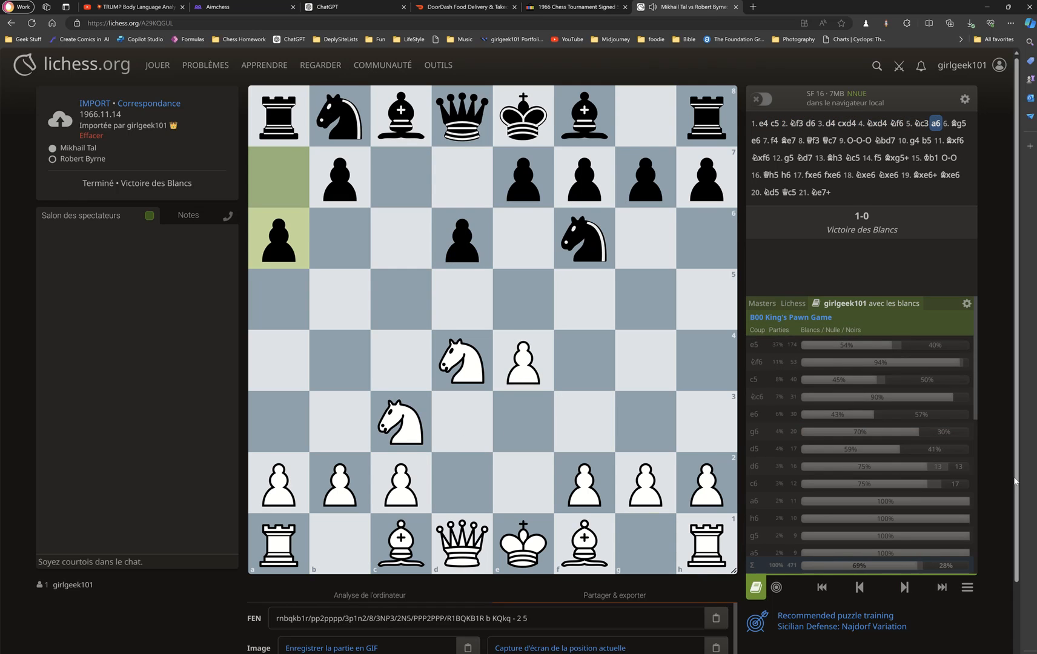
scroll(down, 3)
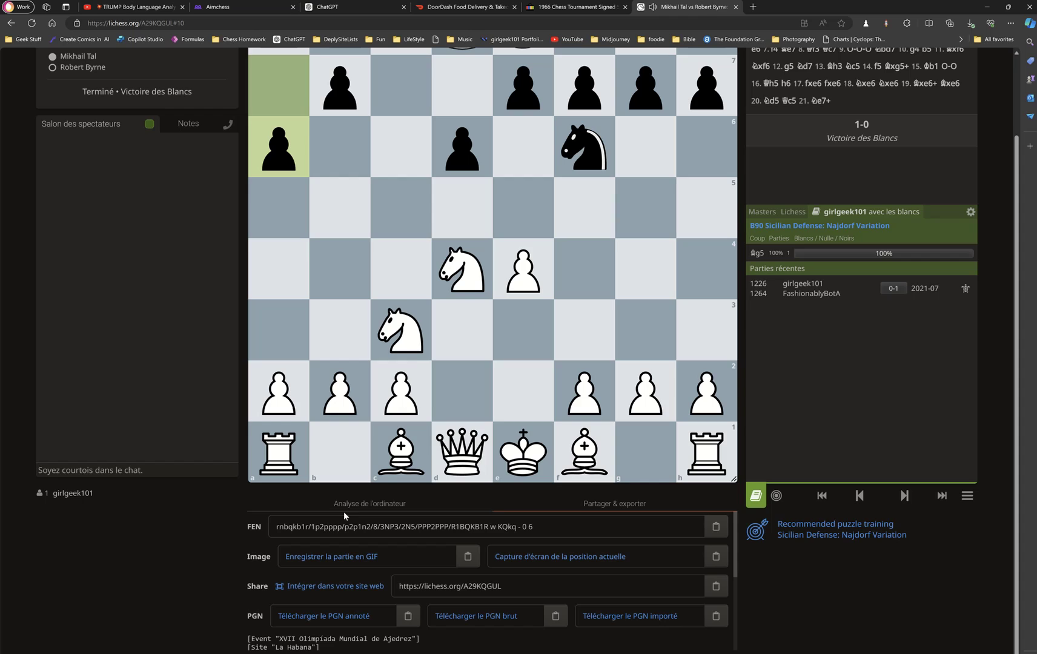
click(369, 504)
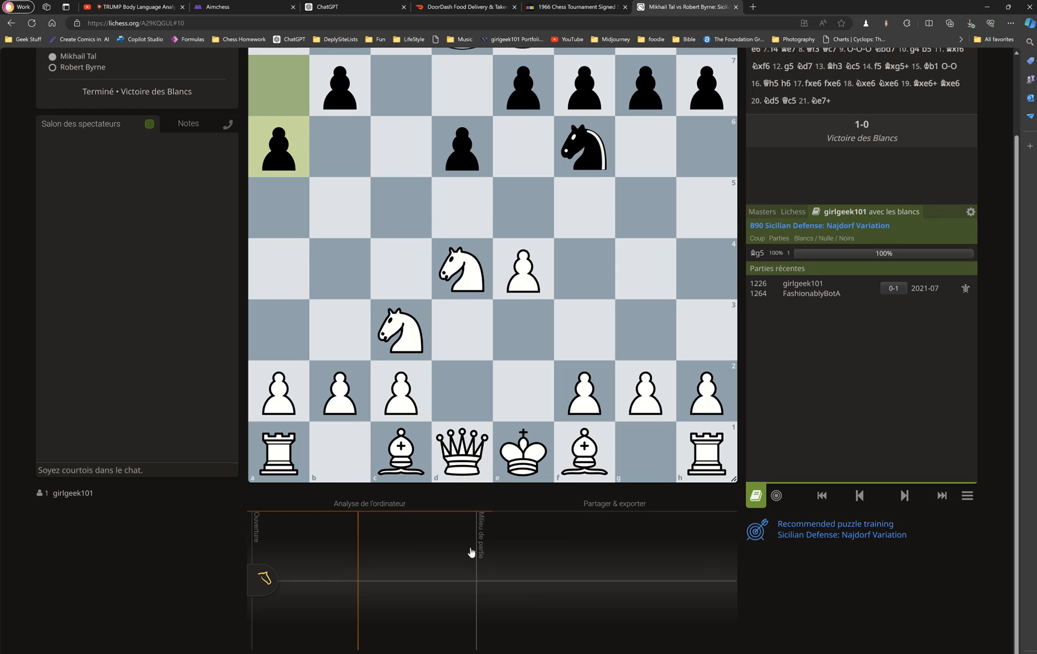
click(368, 504)
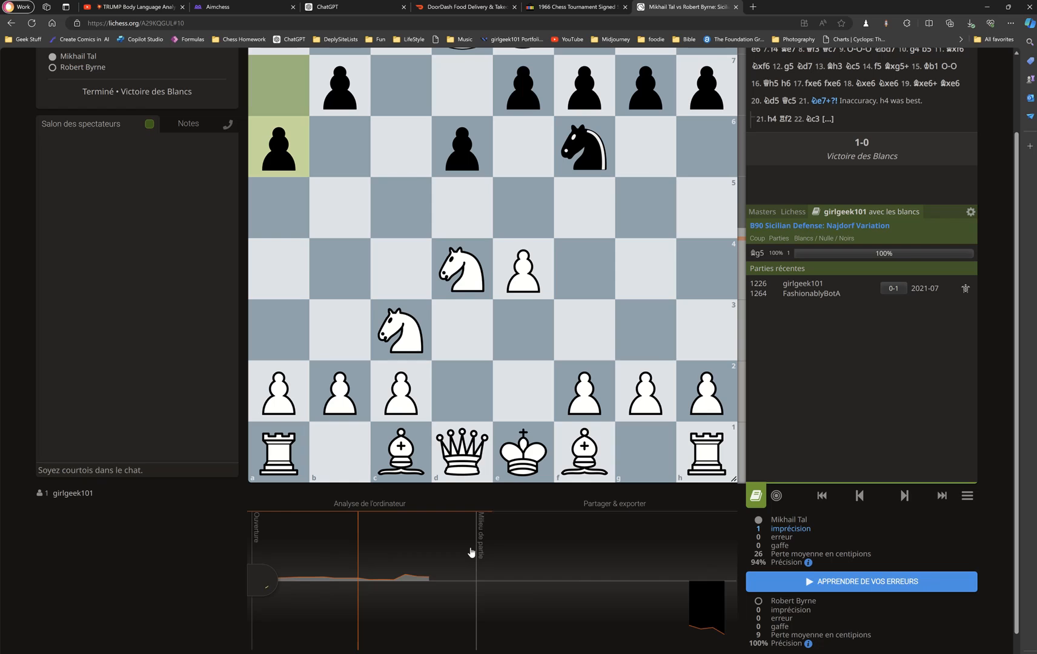